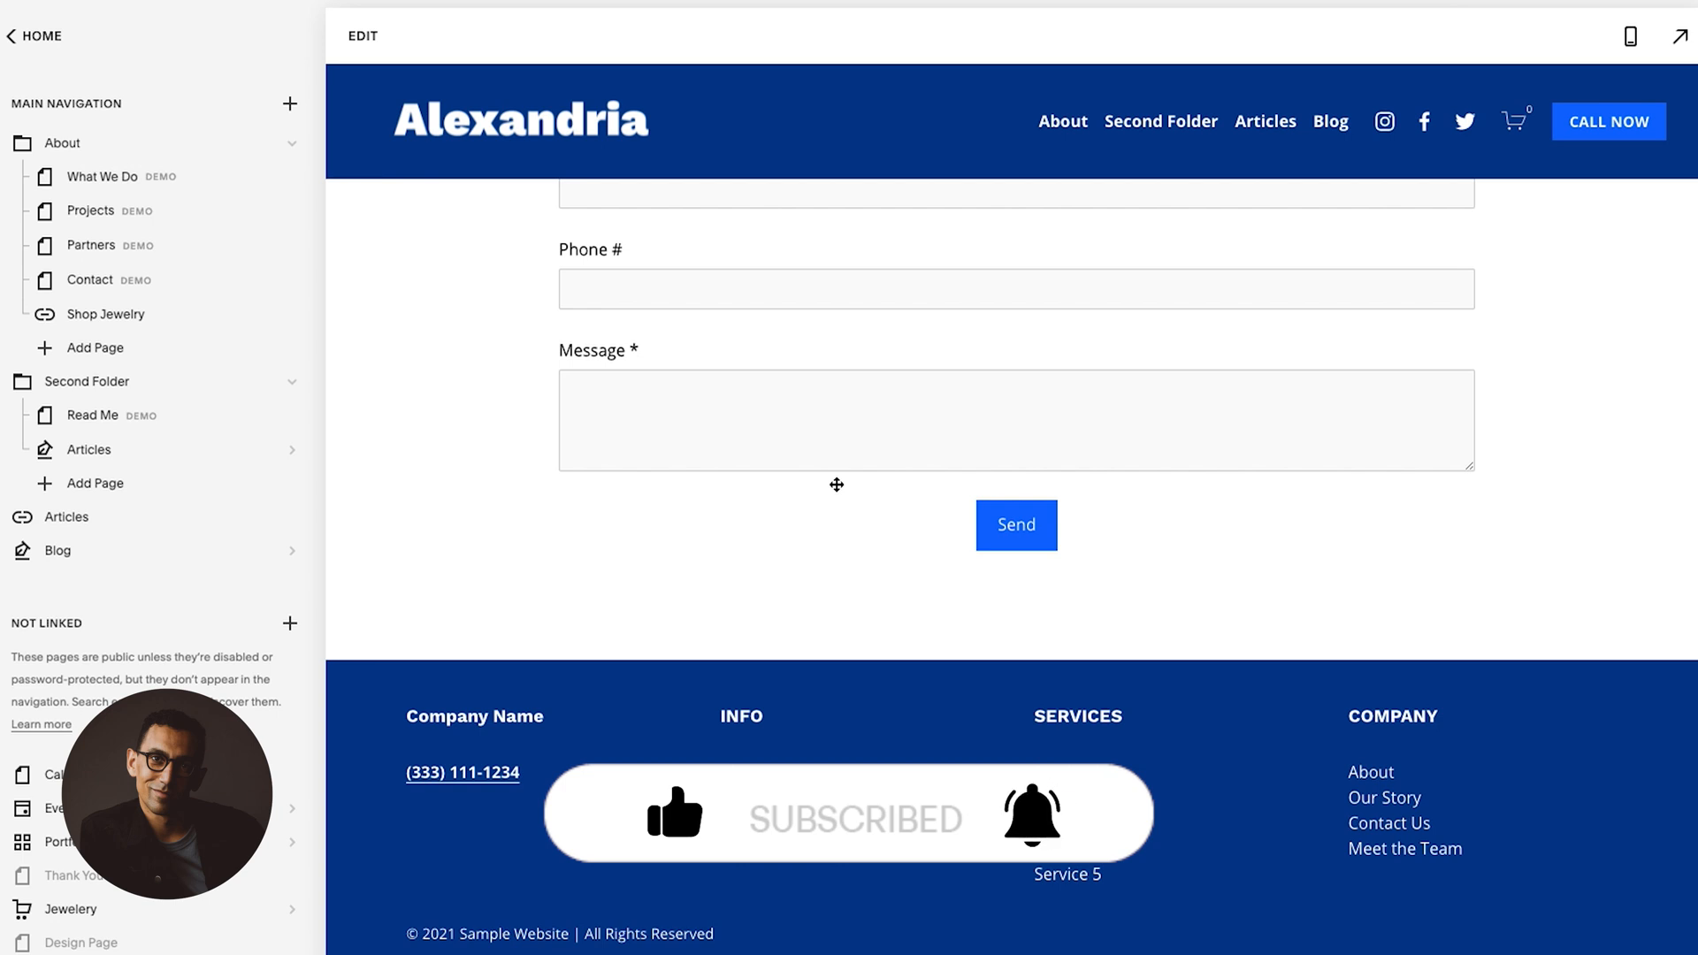
# Open the Home page in the editor and scroll down to the footer
pyautogui.click(24, 35)
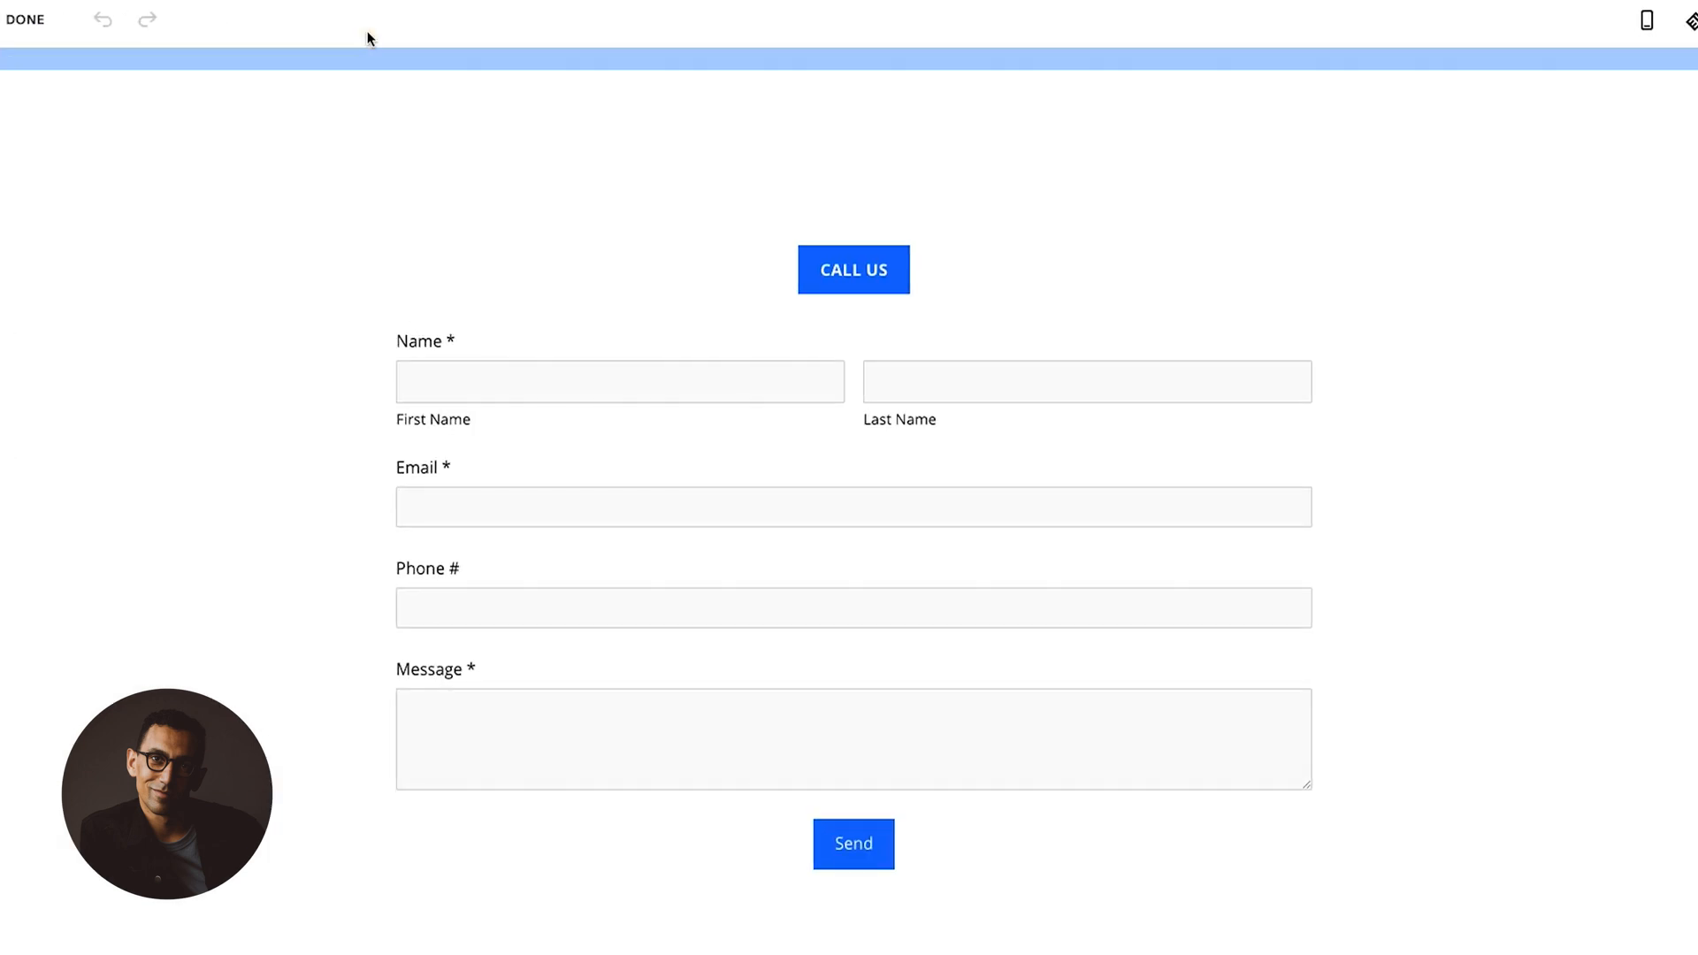
pyautogui.scroll(-3)
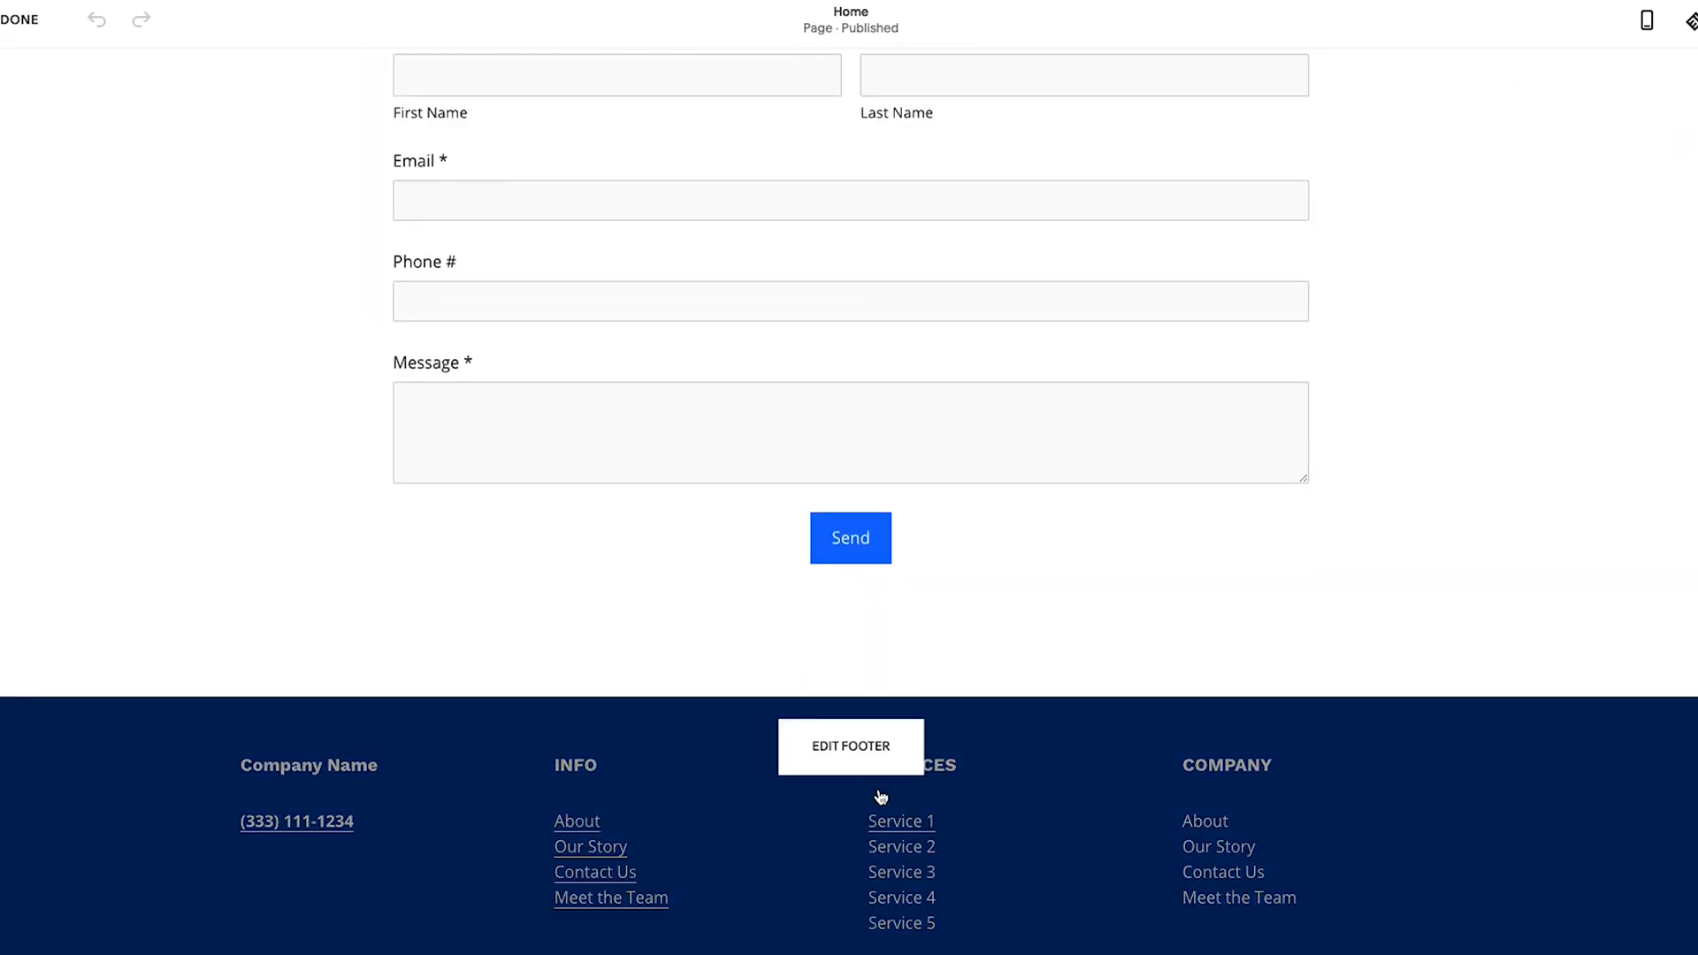
pyautogui.click(849, 746)
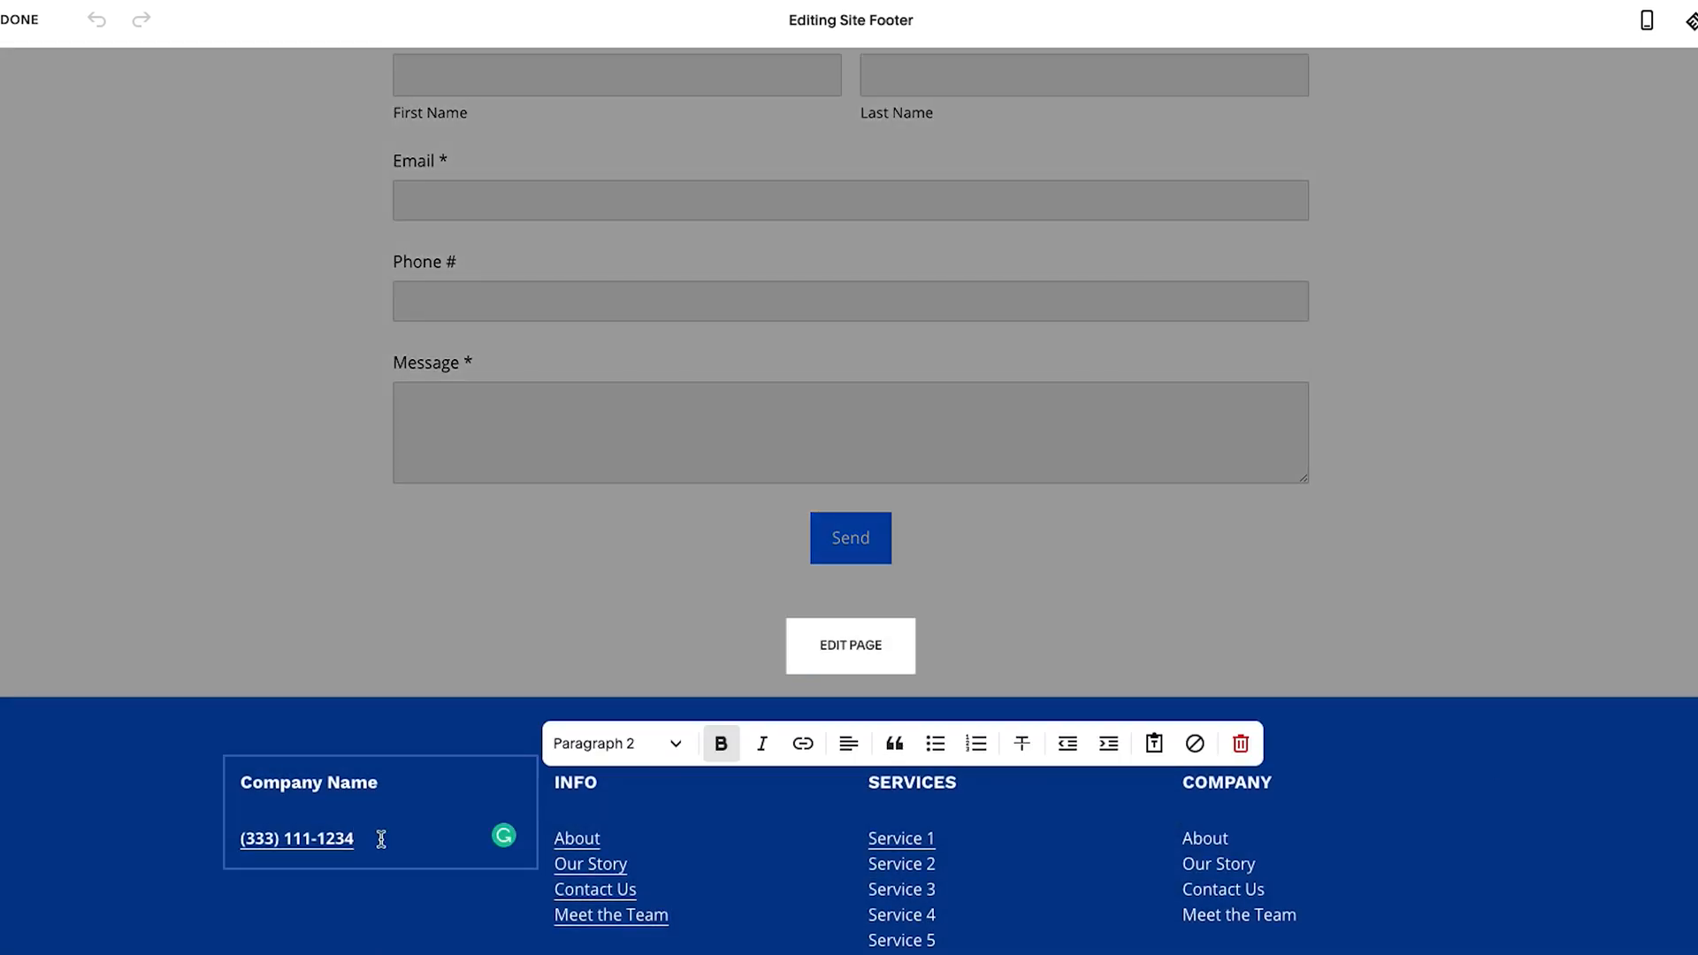
pyautogui.write('Email Us')
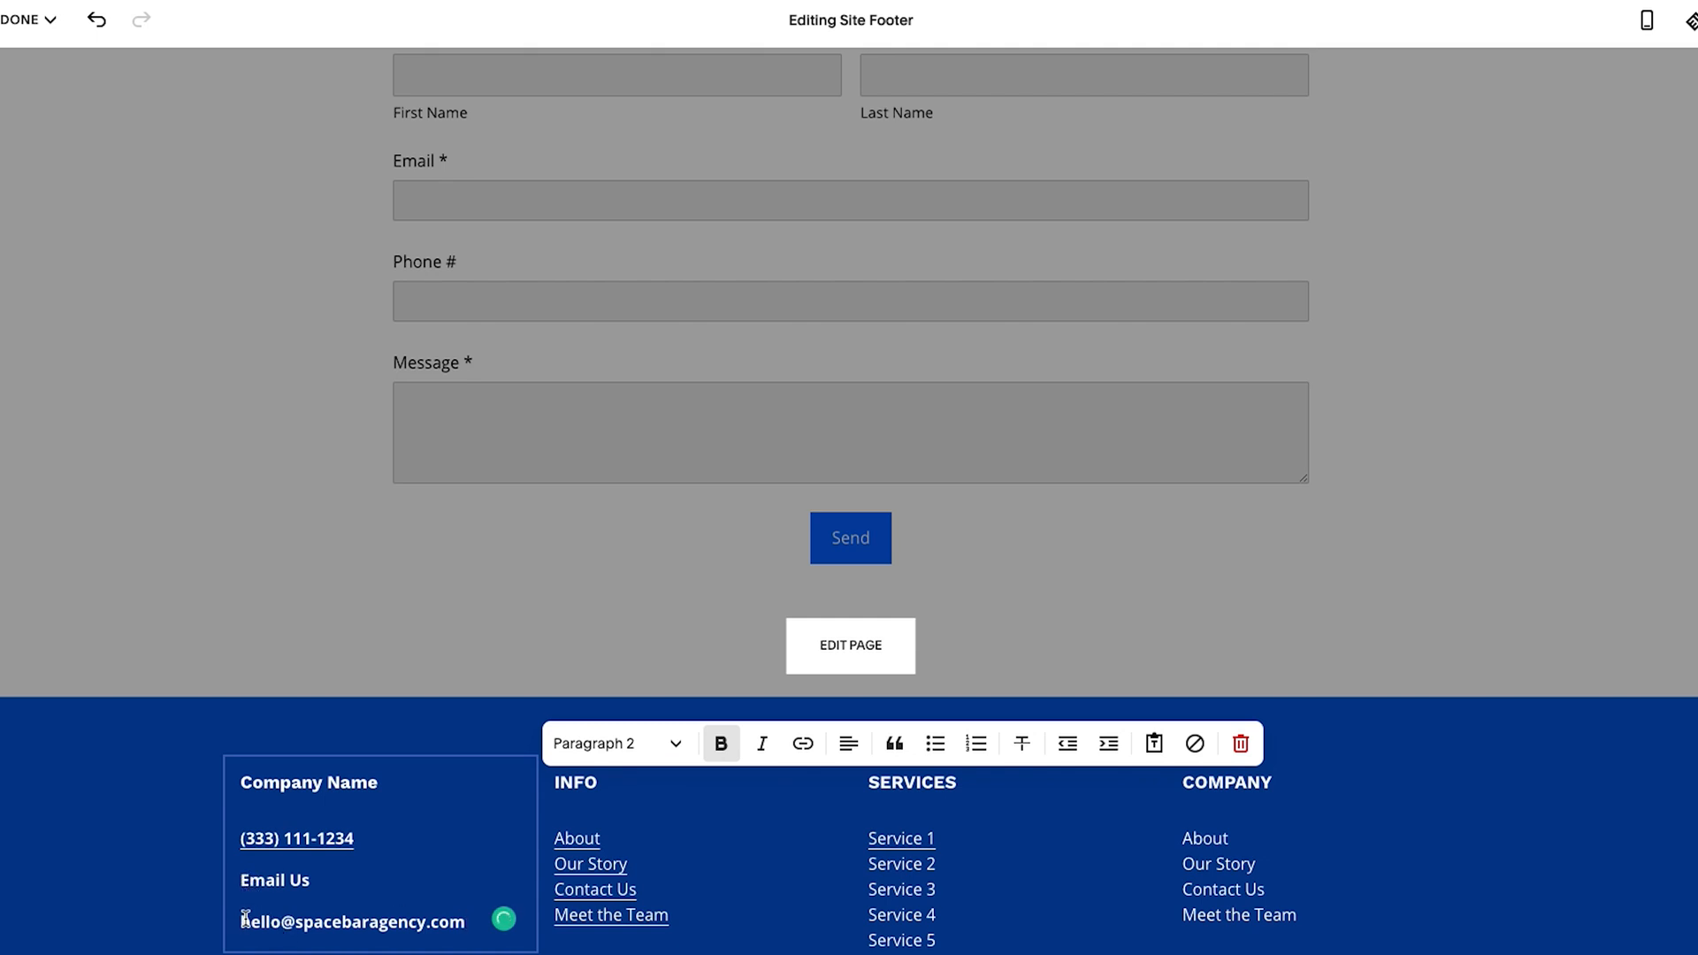
pyautogui.doubleClick(351, 922)
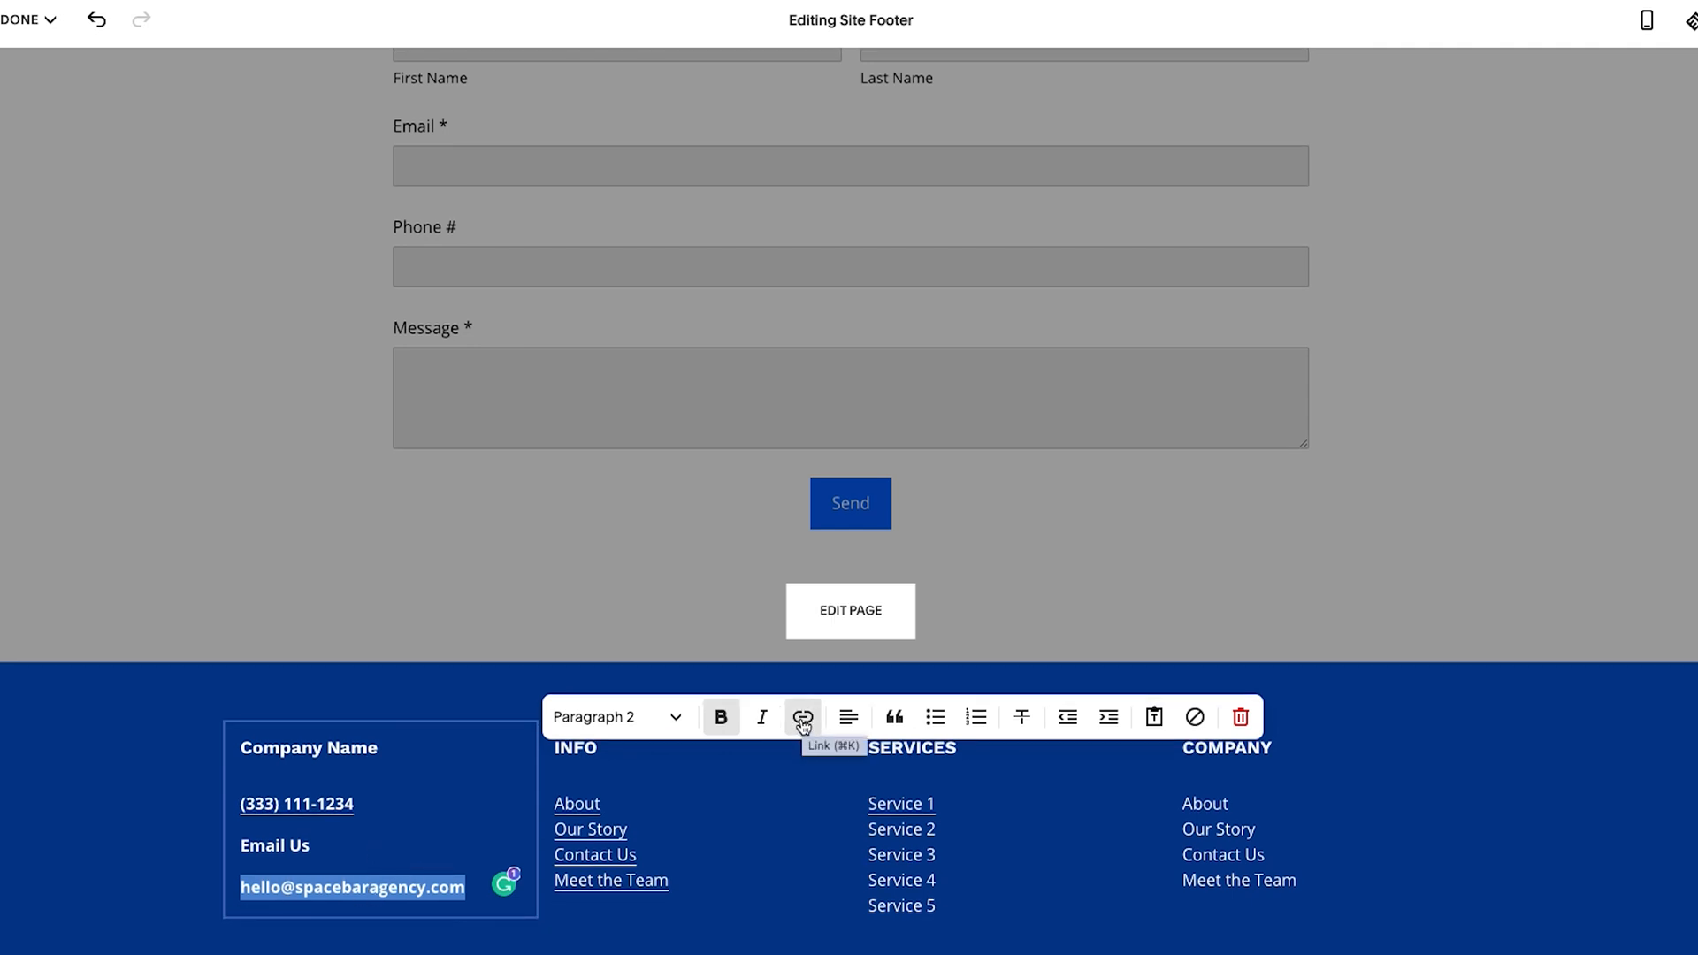
# Open the Link Editor's Email options for the selected footer address
pyautogui.click(802, 717)
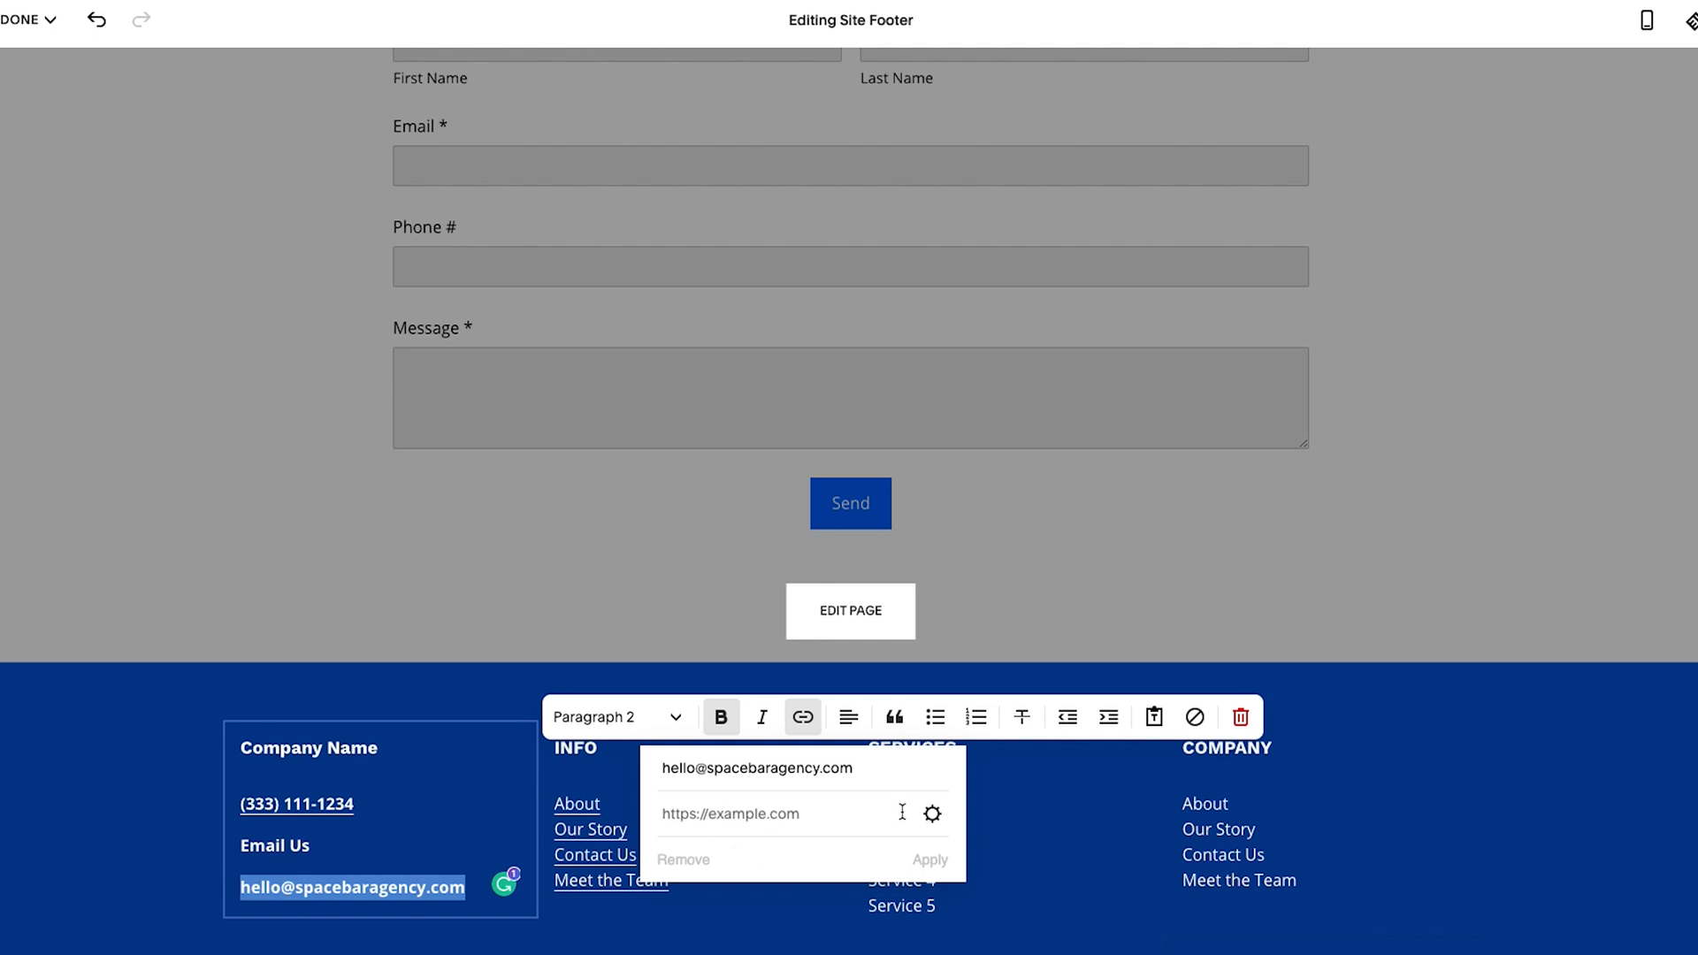
pyautogui.click(931, 813)
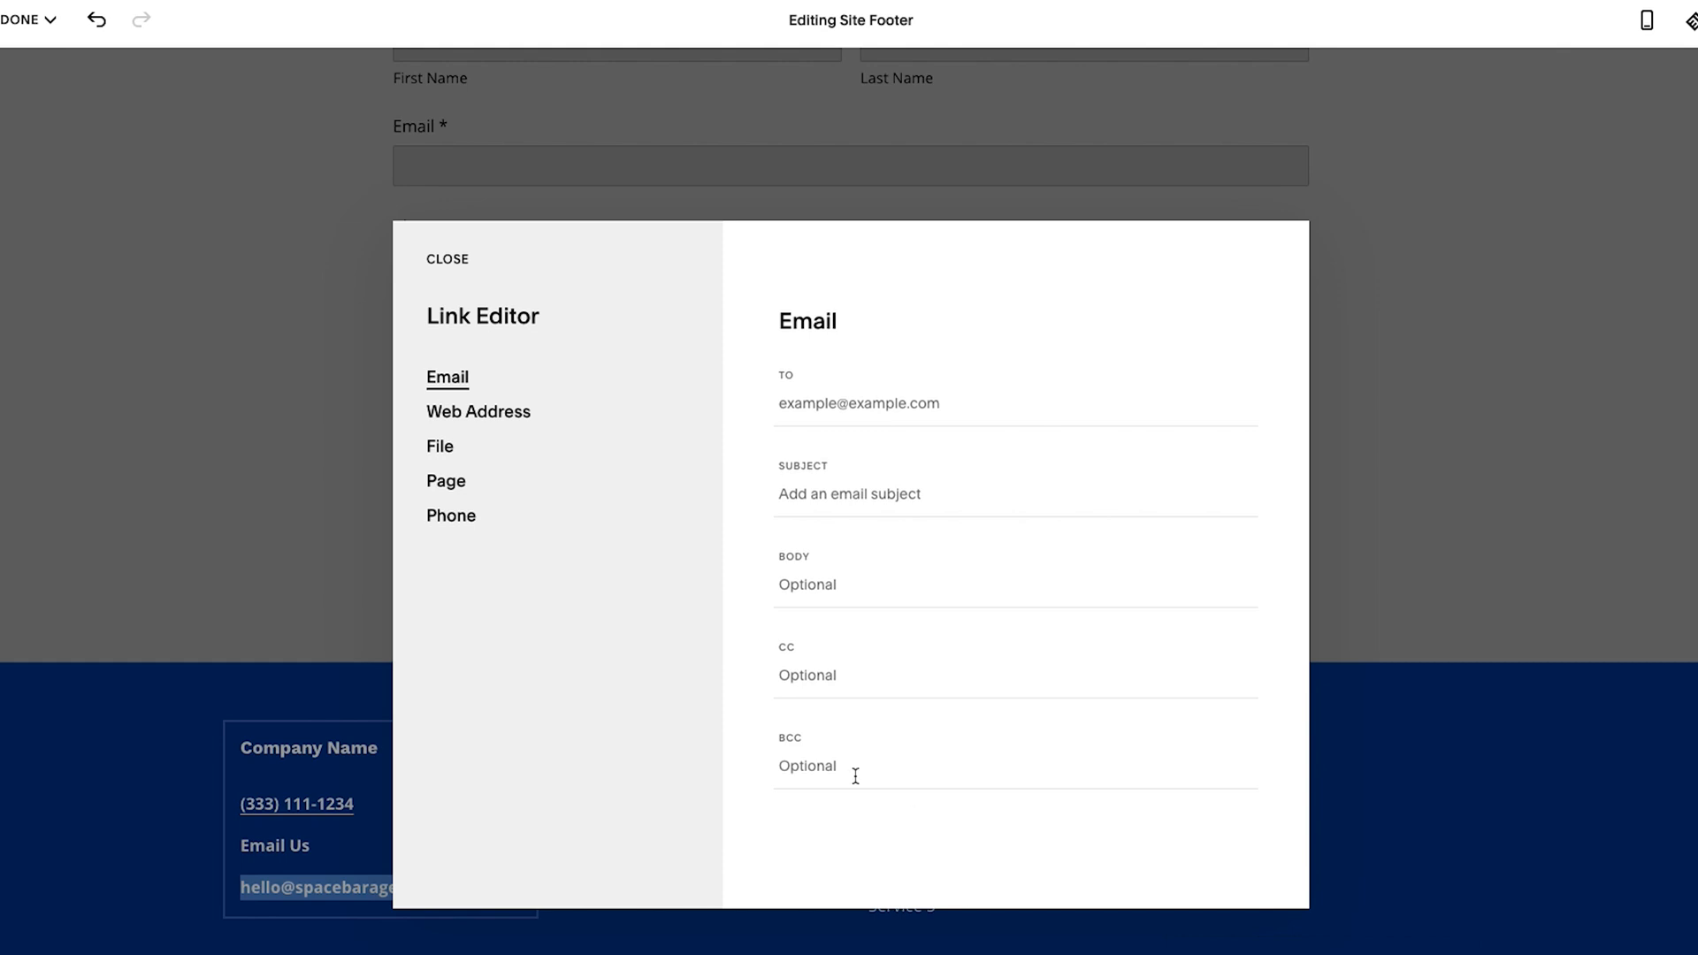
pyautogui.moveTo(470, 550)
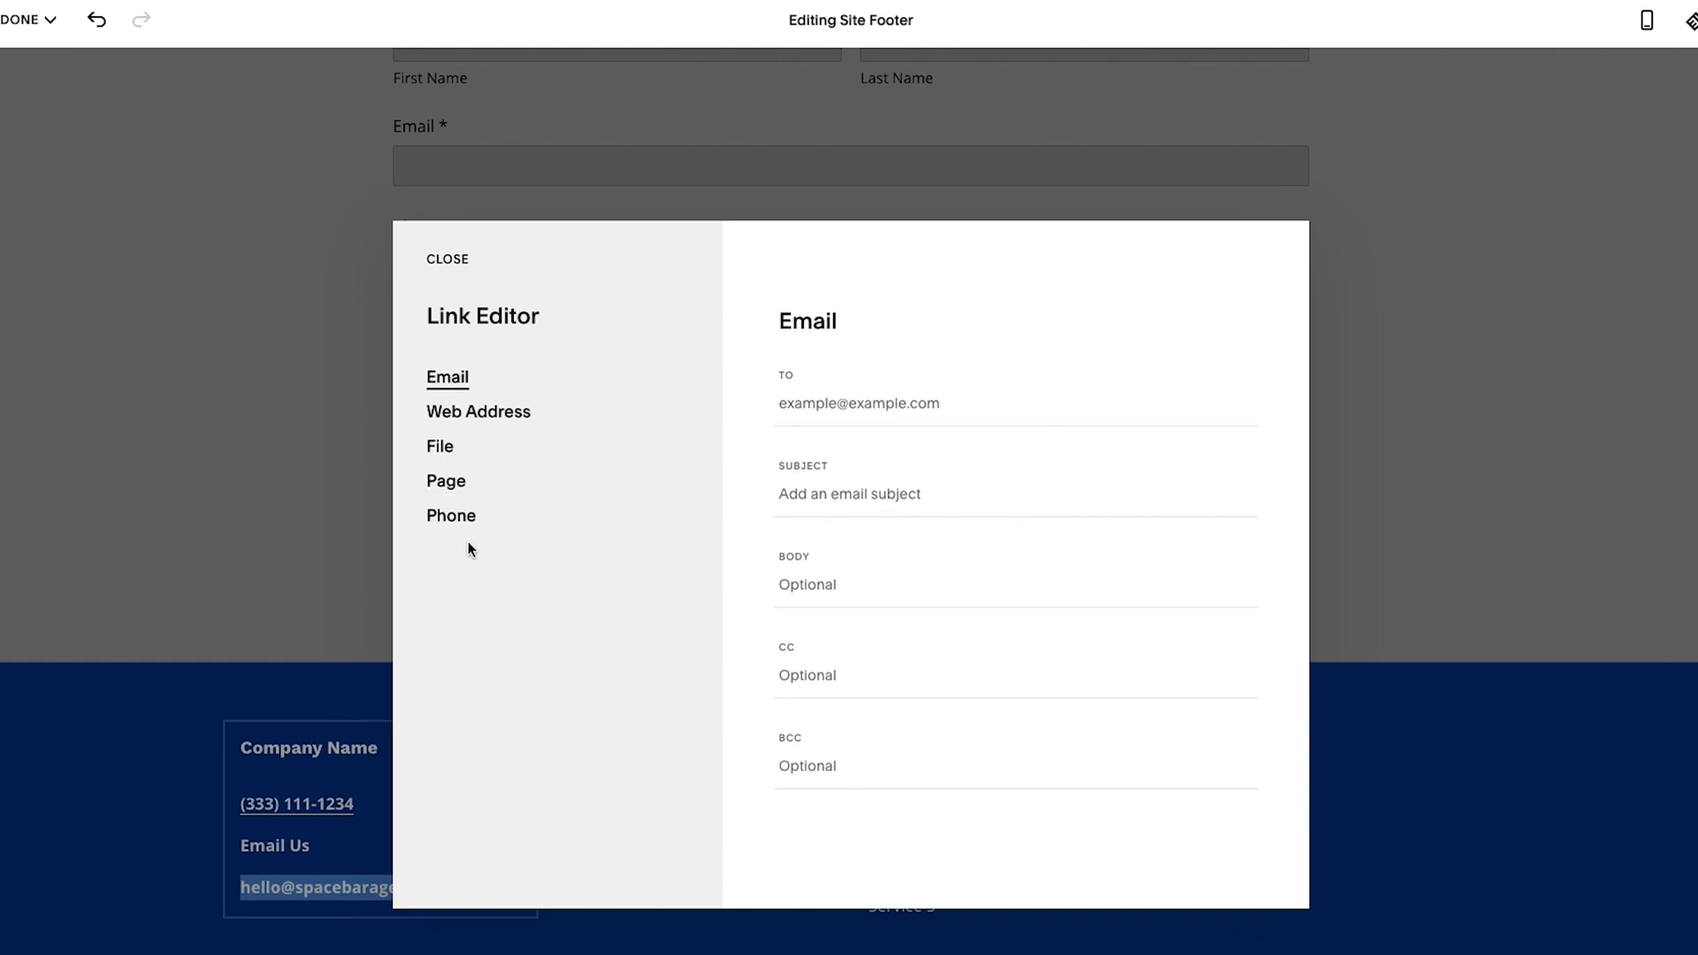
pyautogui.moveTo(447, 391)
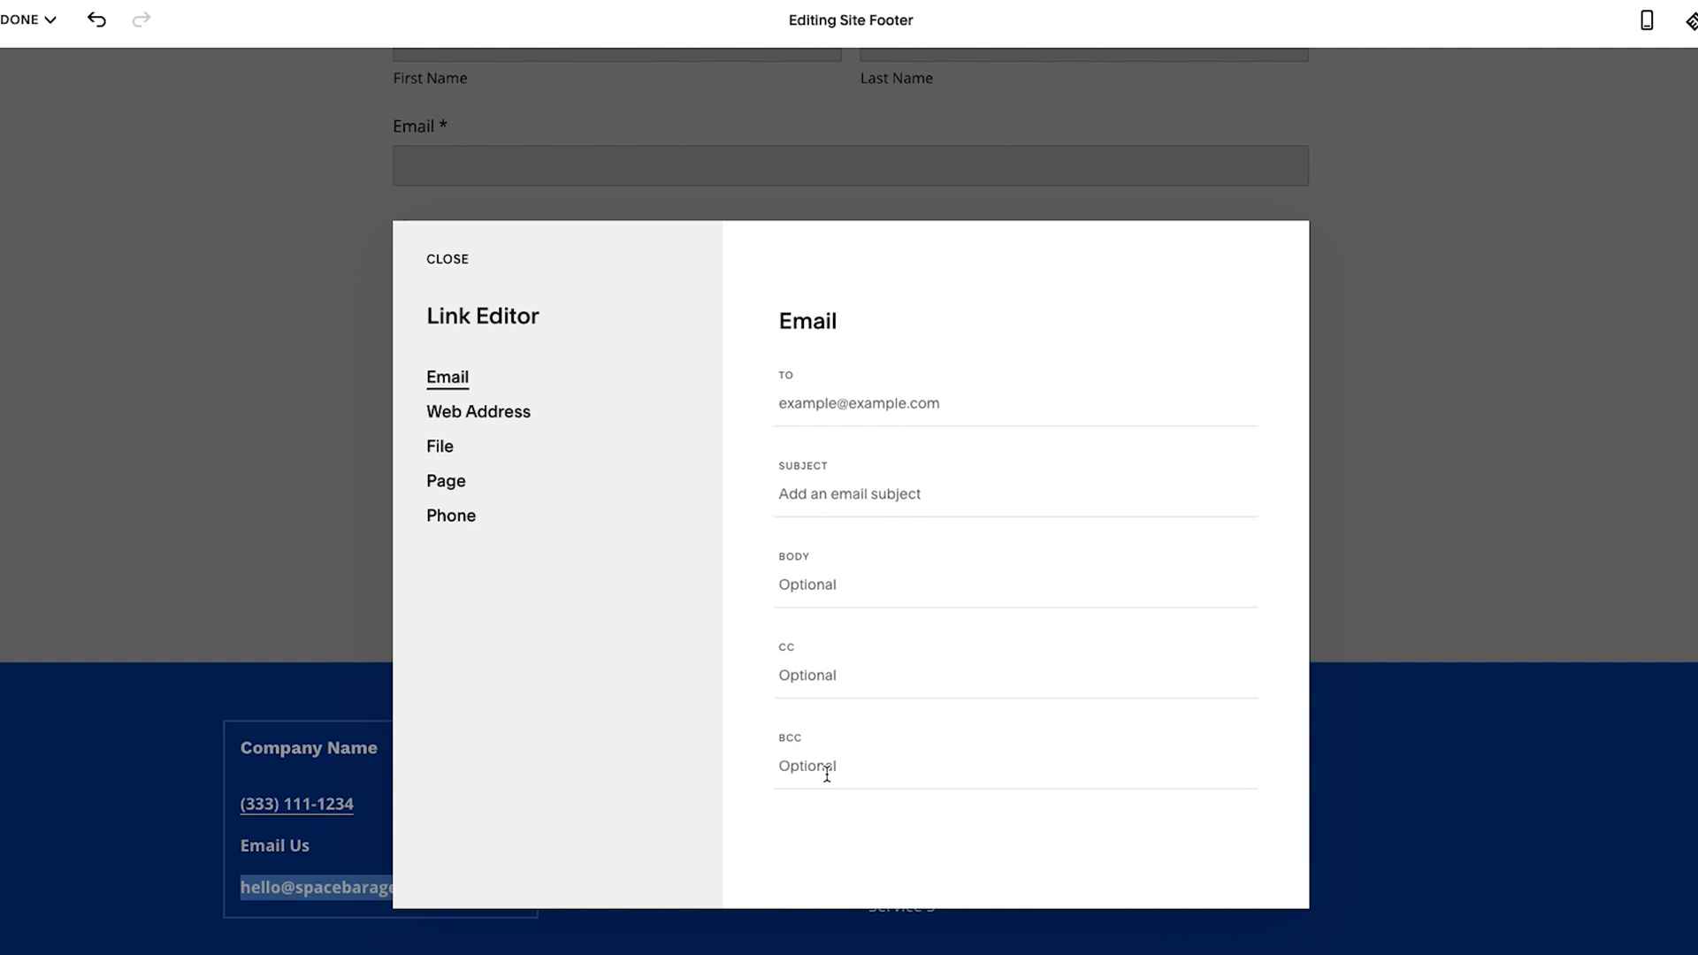
pyautogui.moveTo(851, 494)
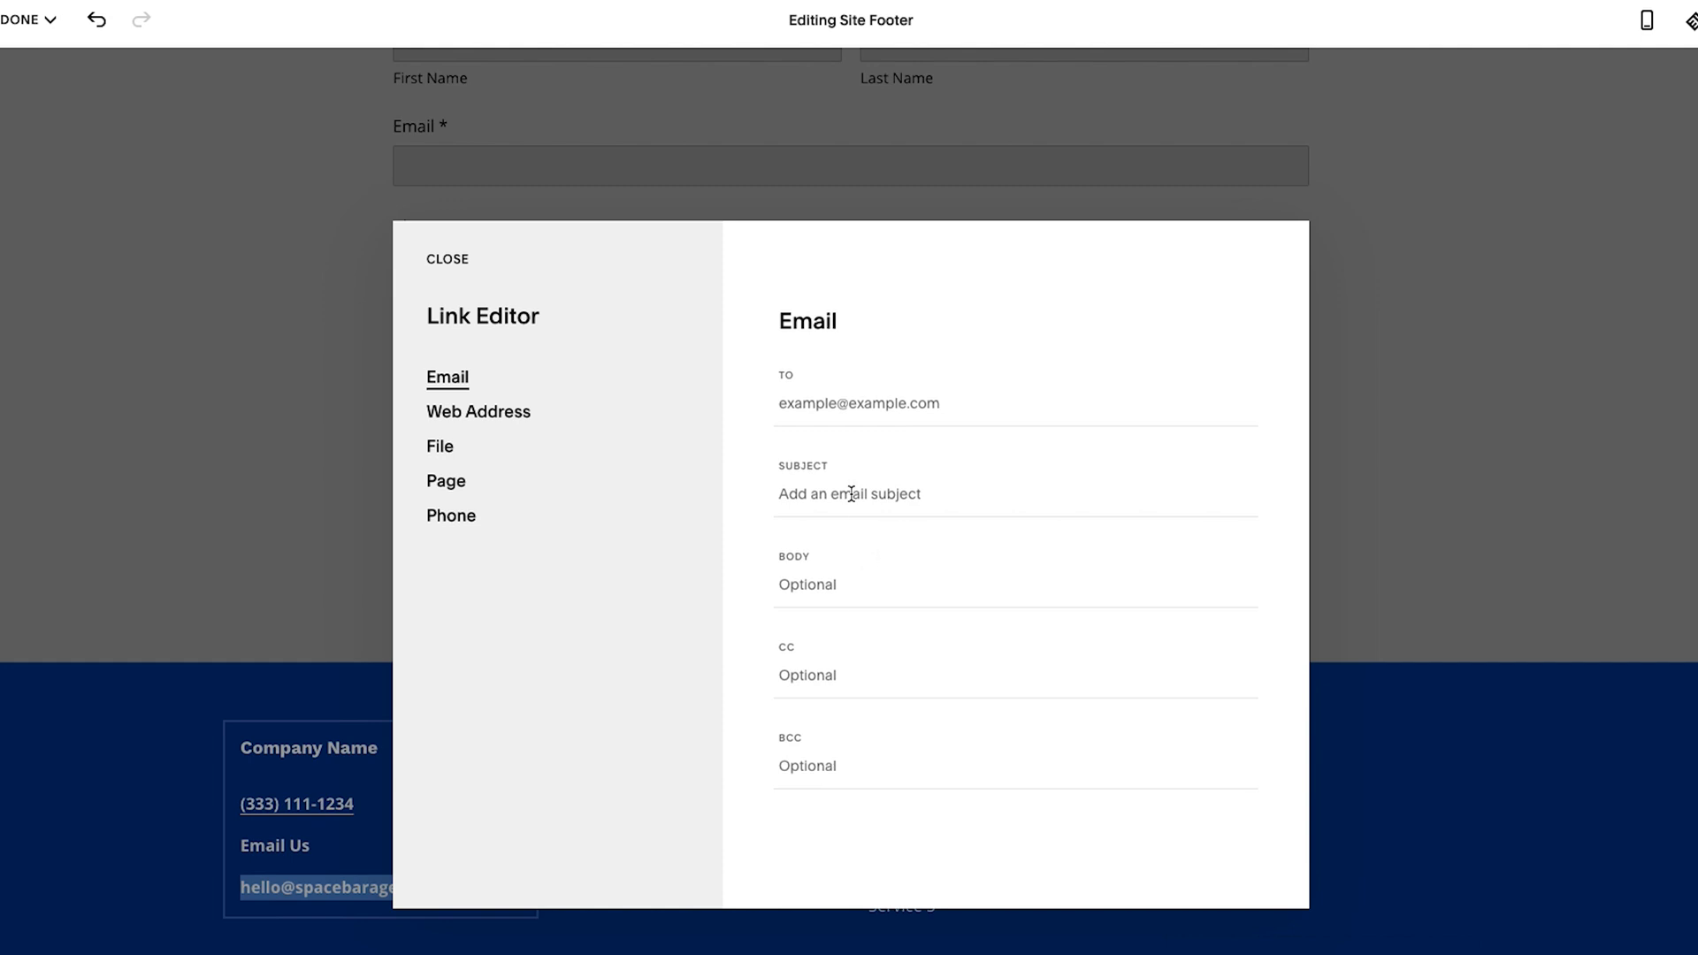
pyautogui.moveTo(834, 578)
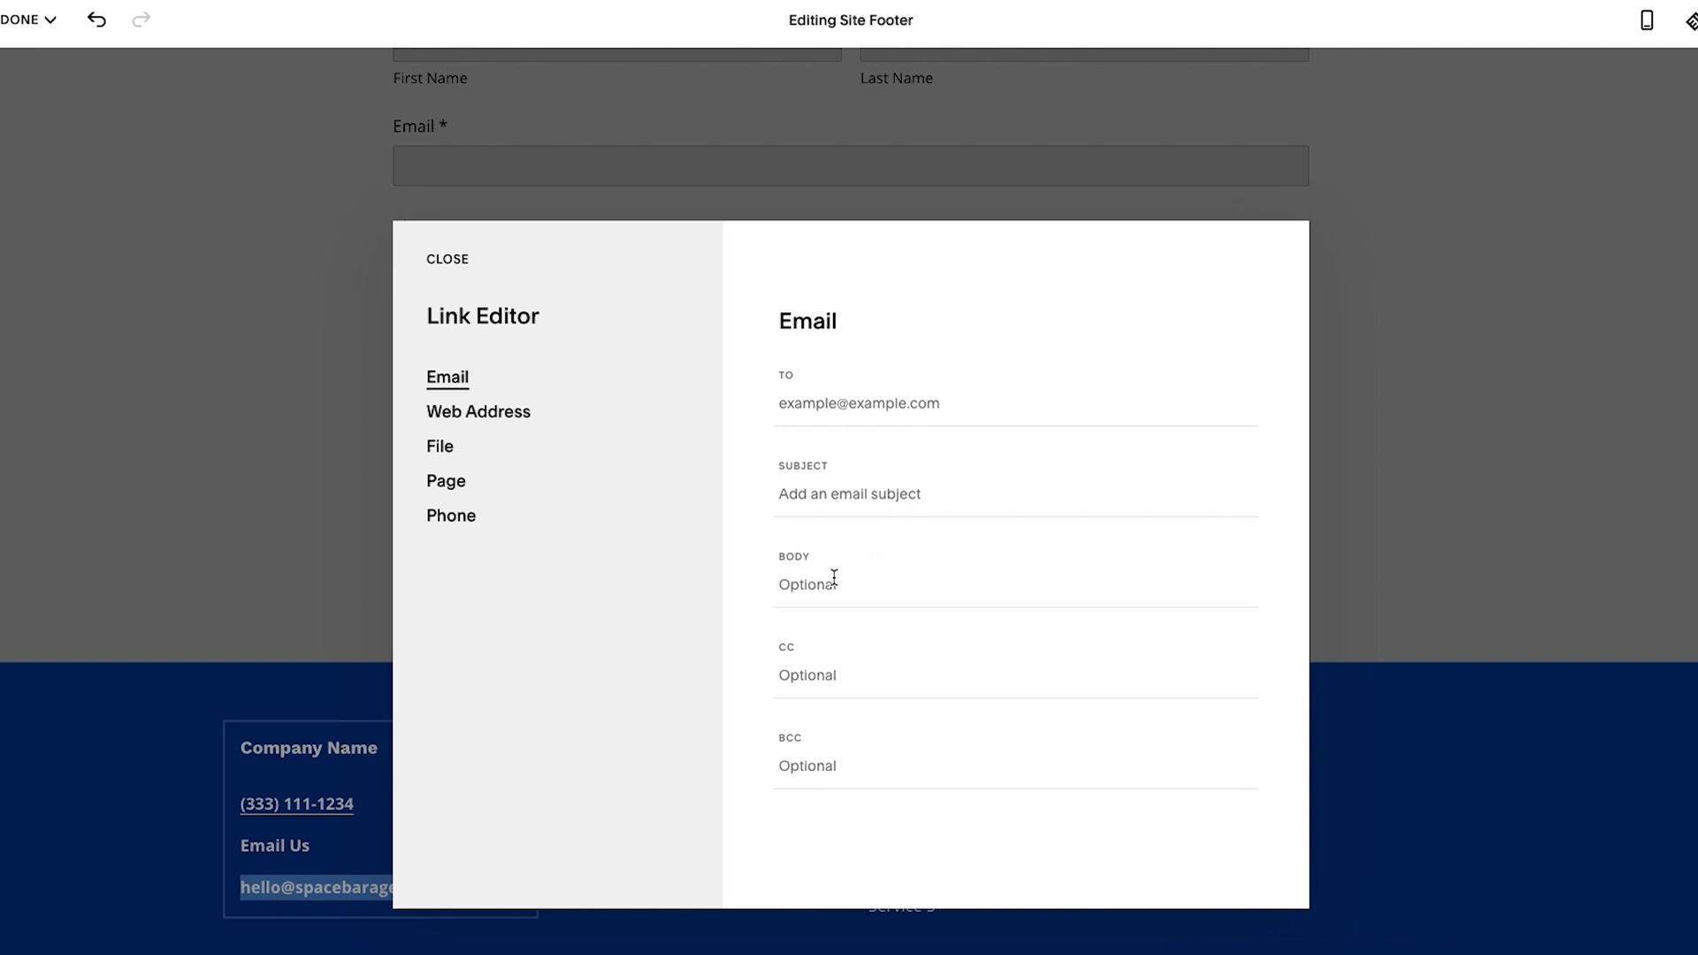
pyautogui.moveTo(834, 737)
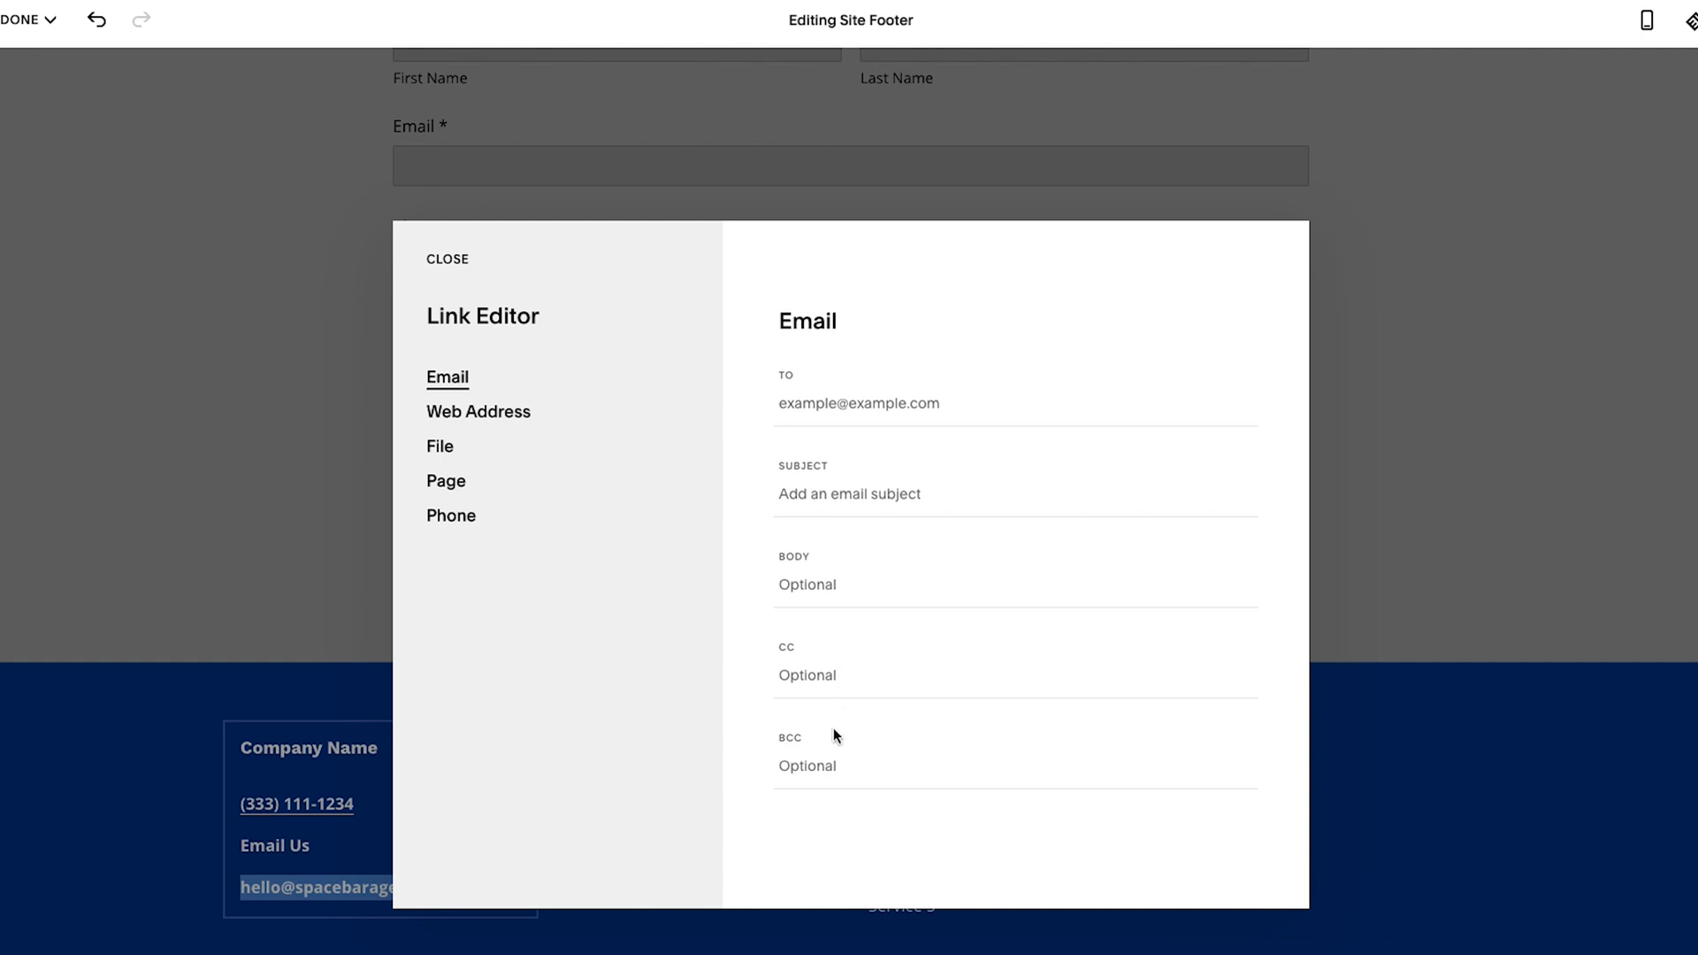
pyautogui.click(1014, 403)
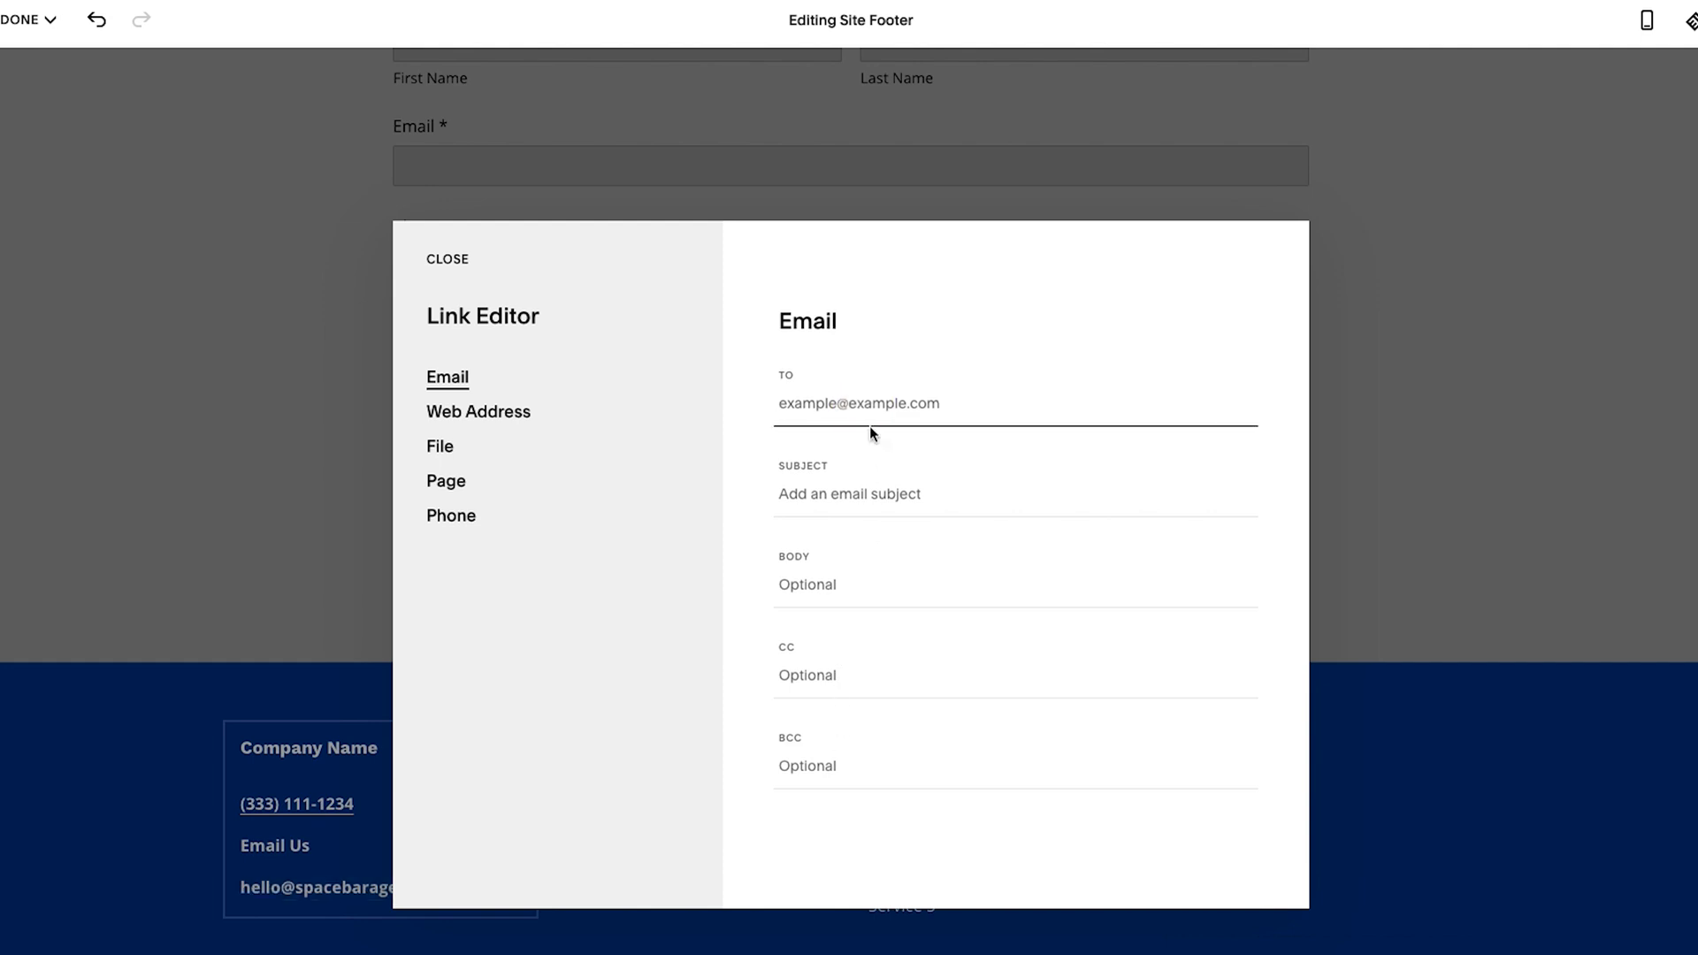
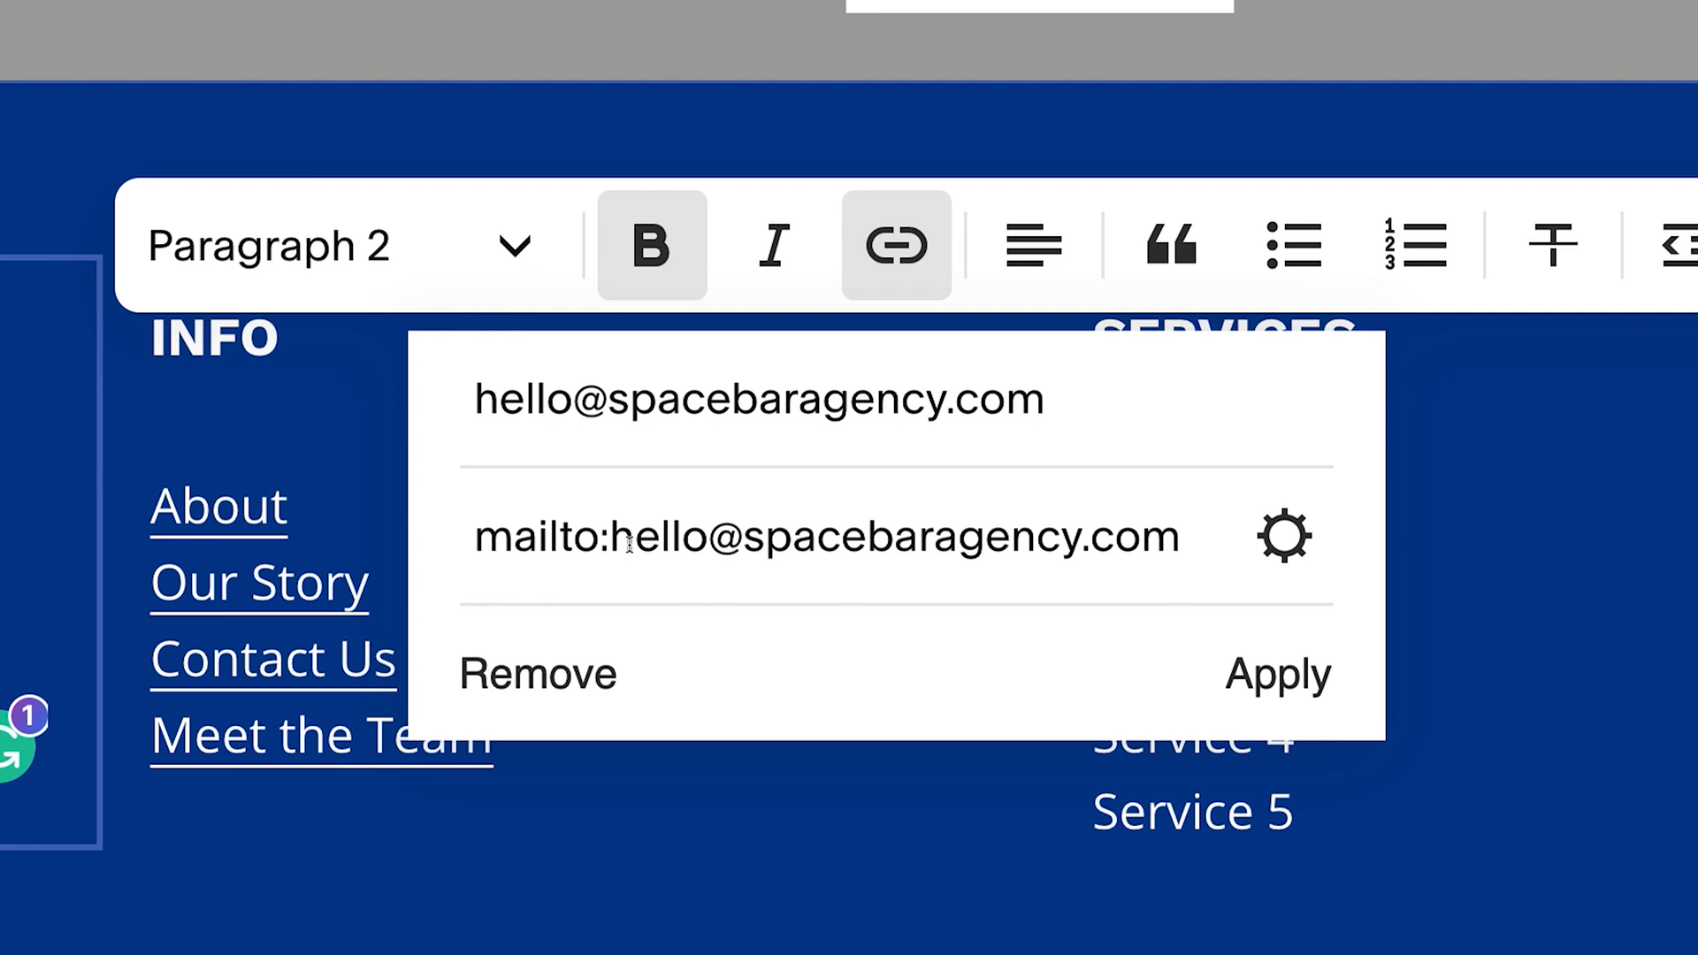
pyautogui.tripleClick(826, 537)
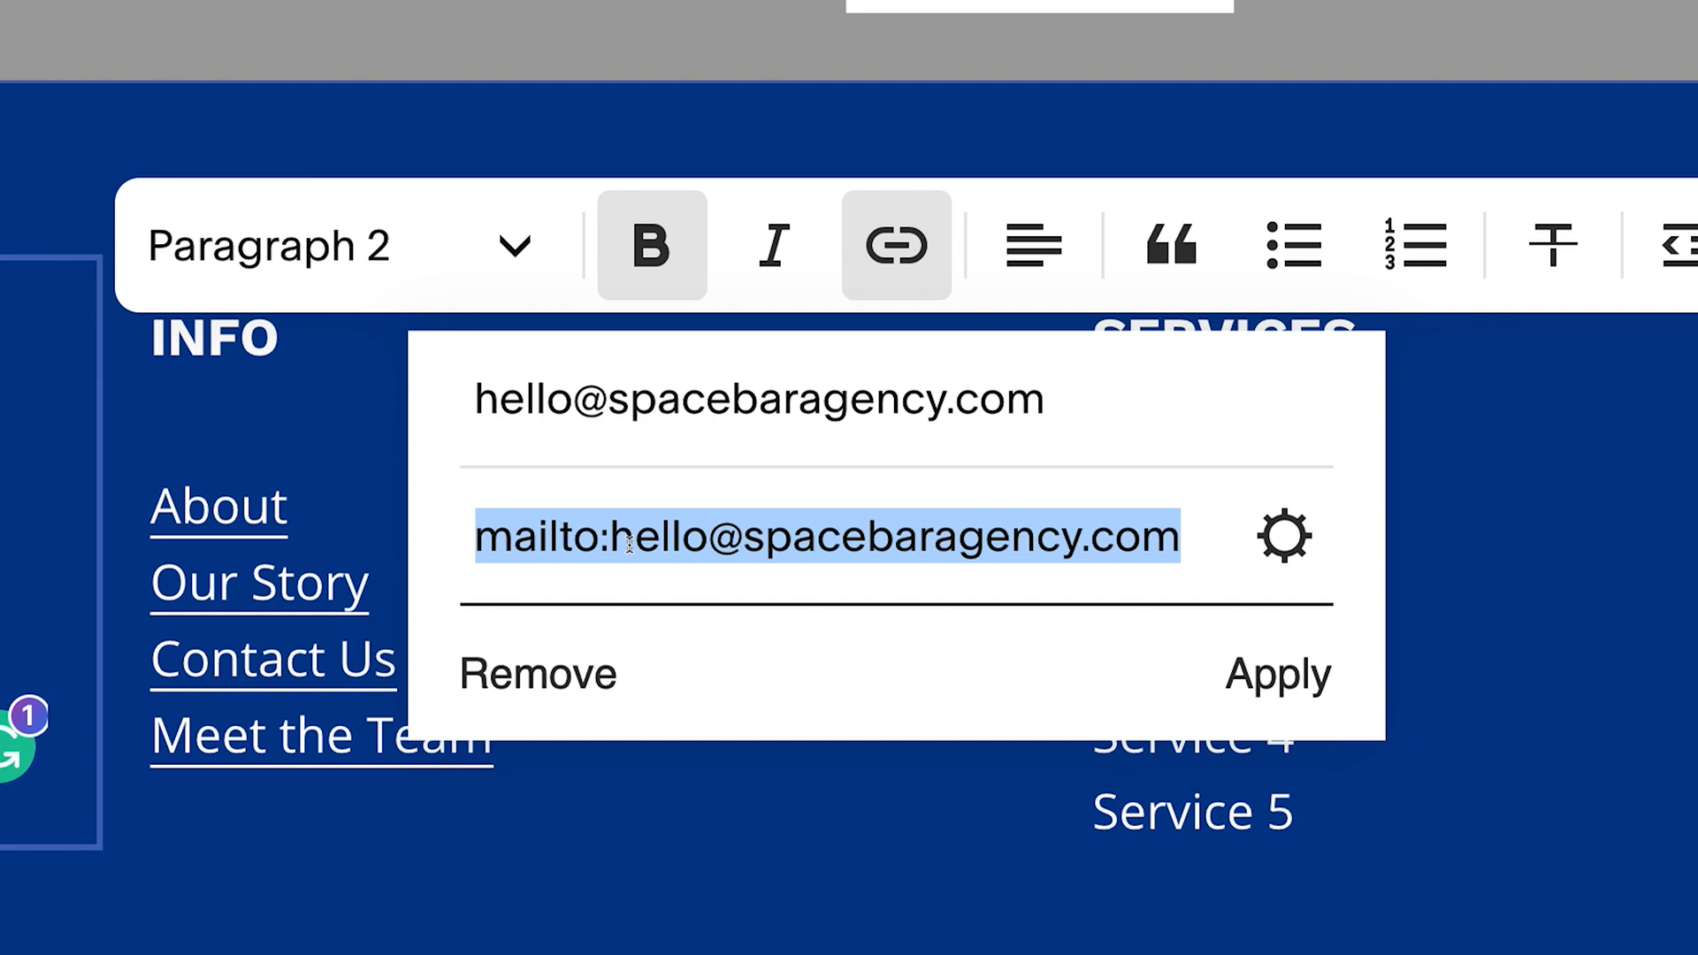
pyautogui.click(1275, 675)
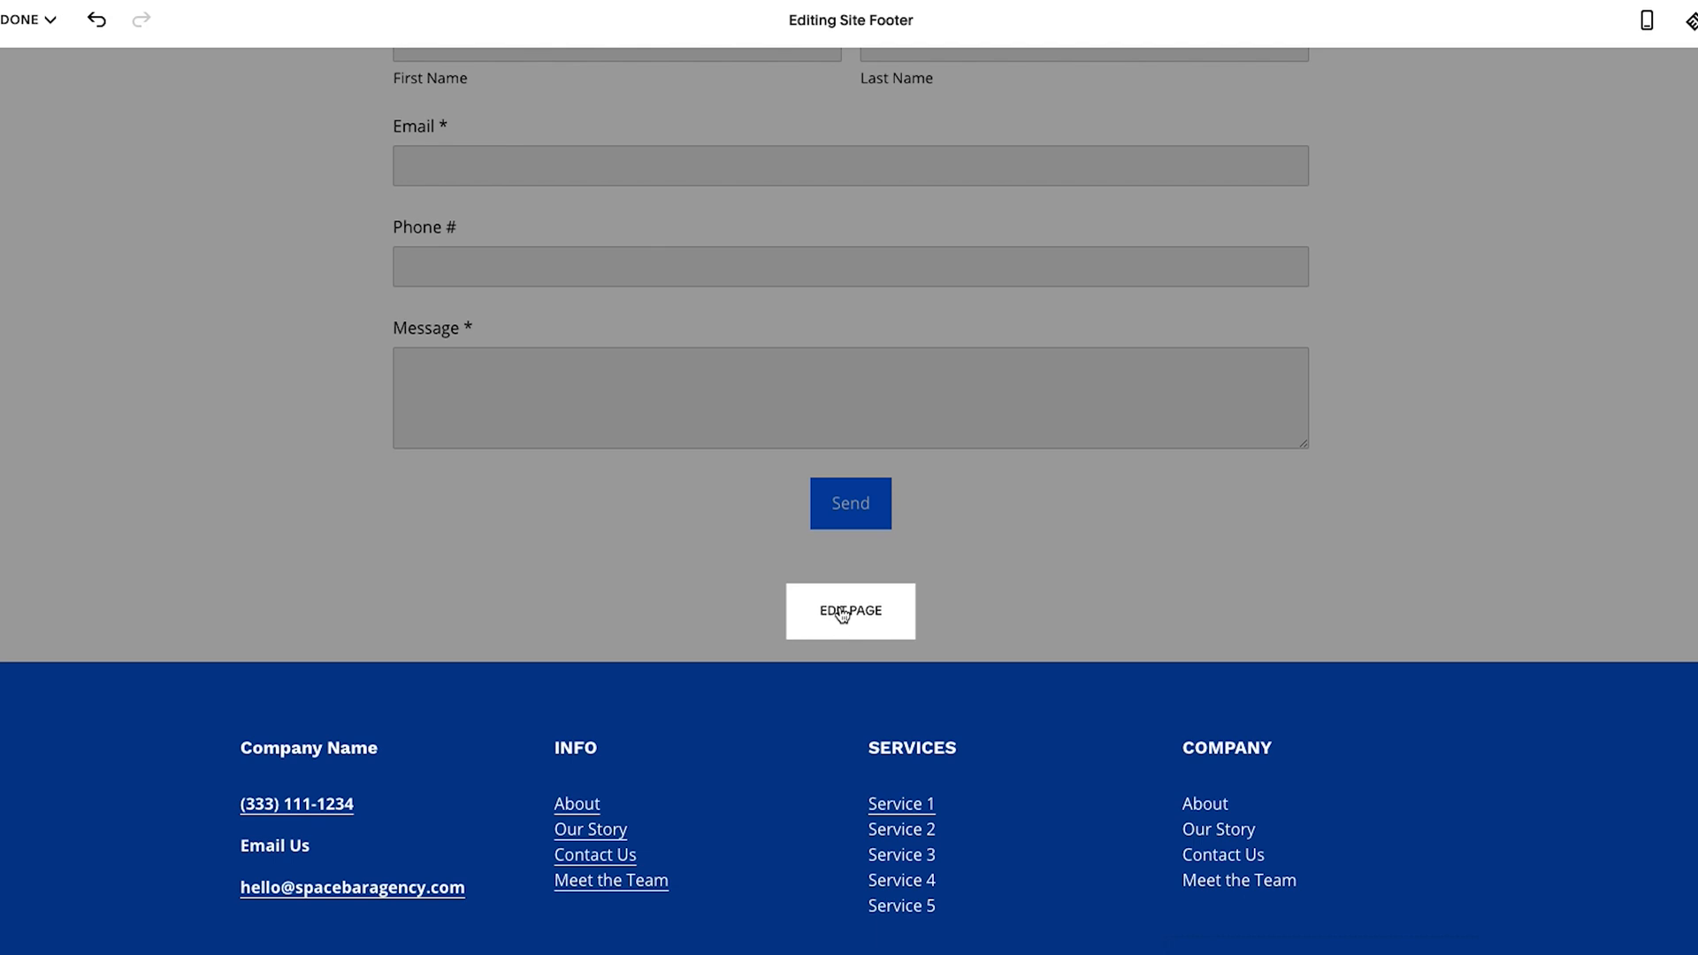
pyautogui.click(849, 611)
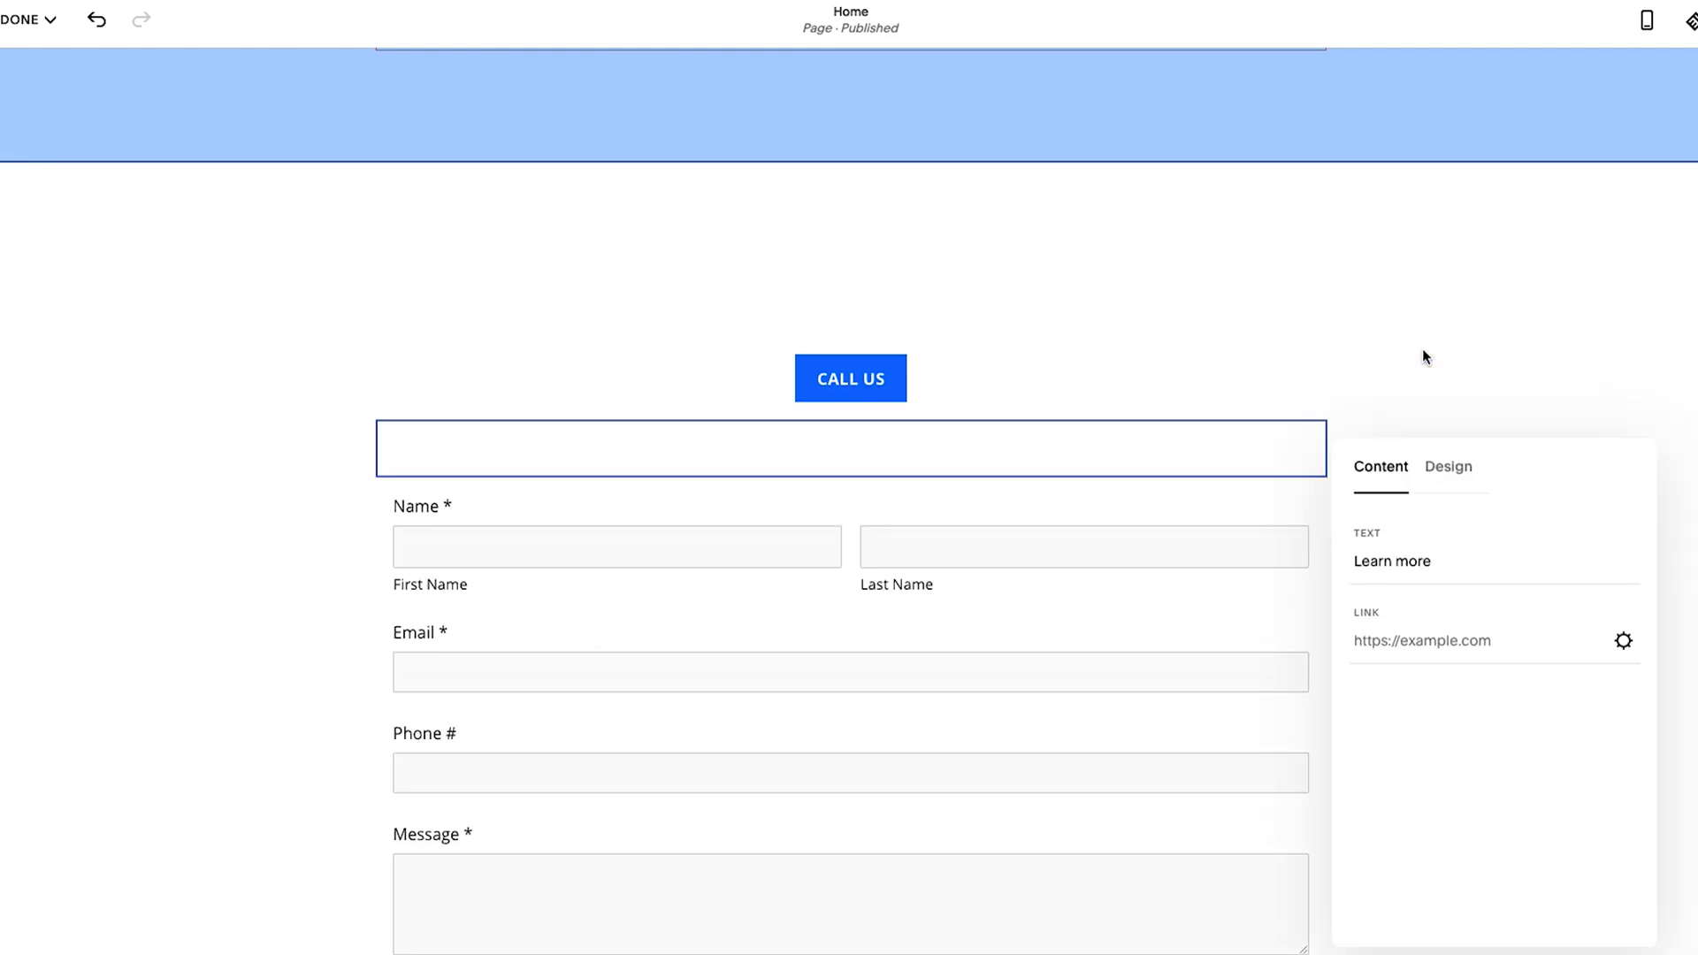
pyautogui.write('Email Us')
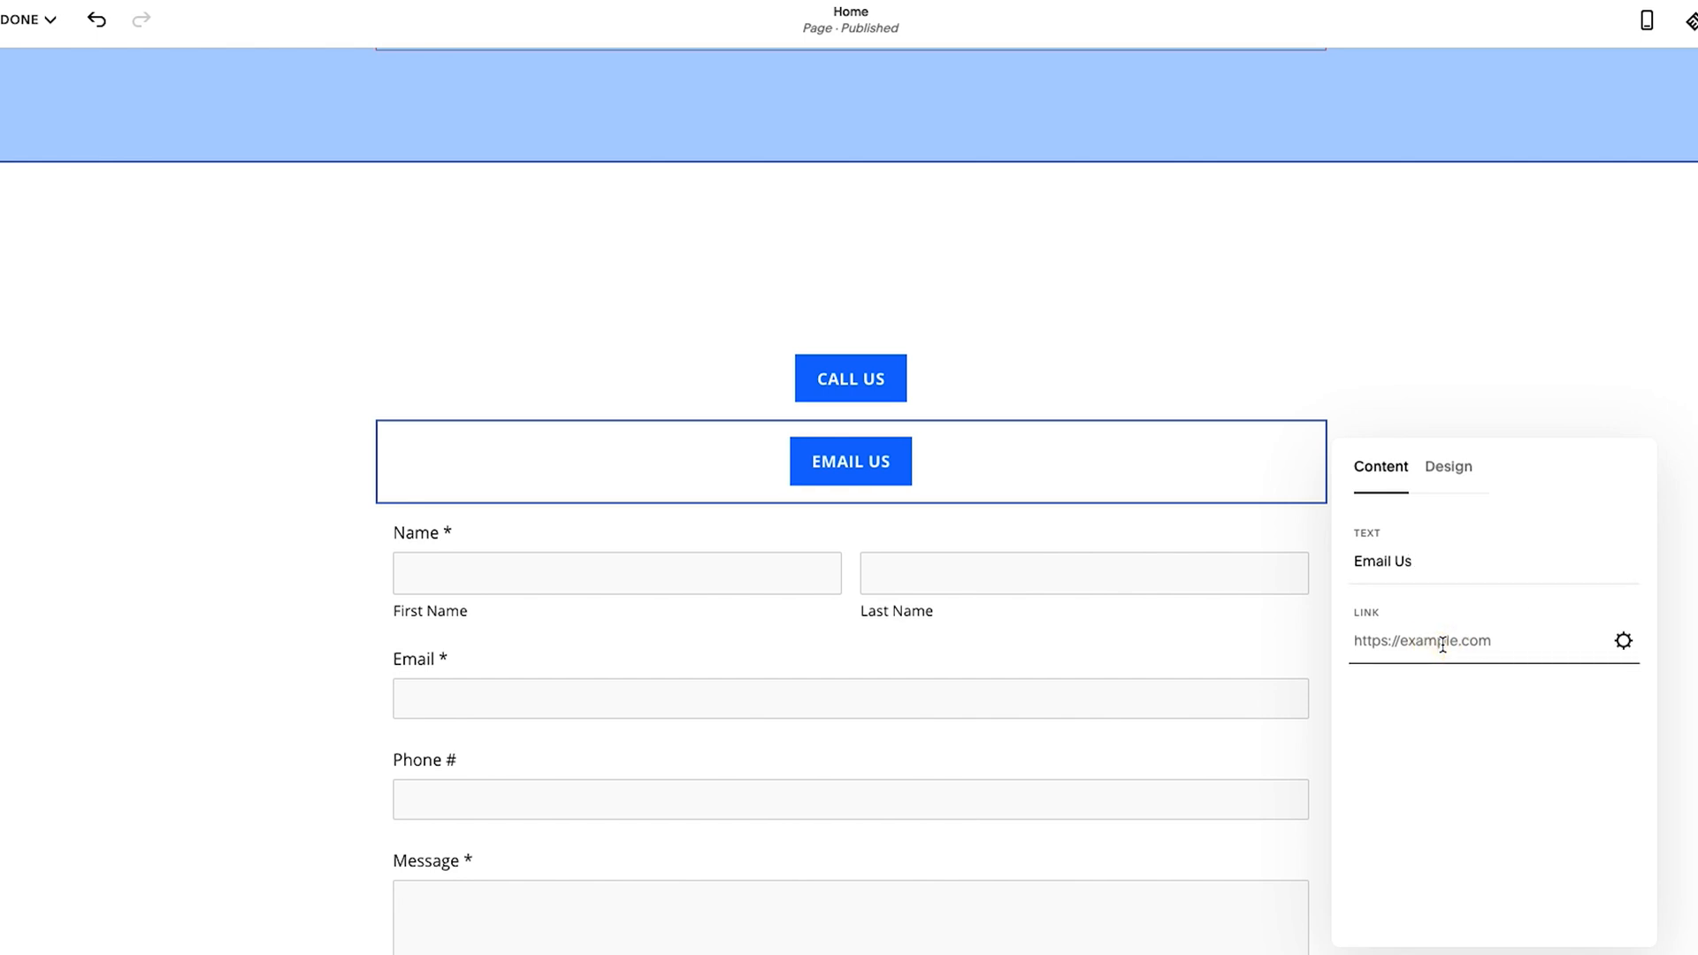
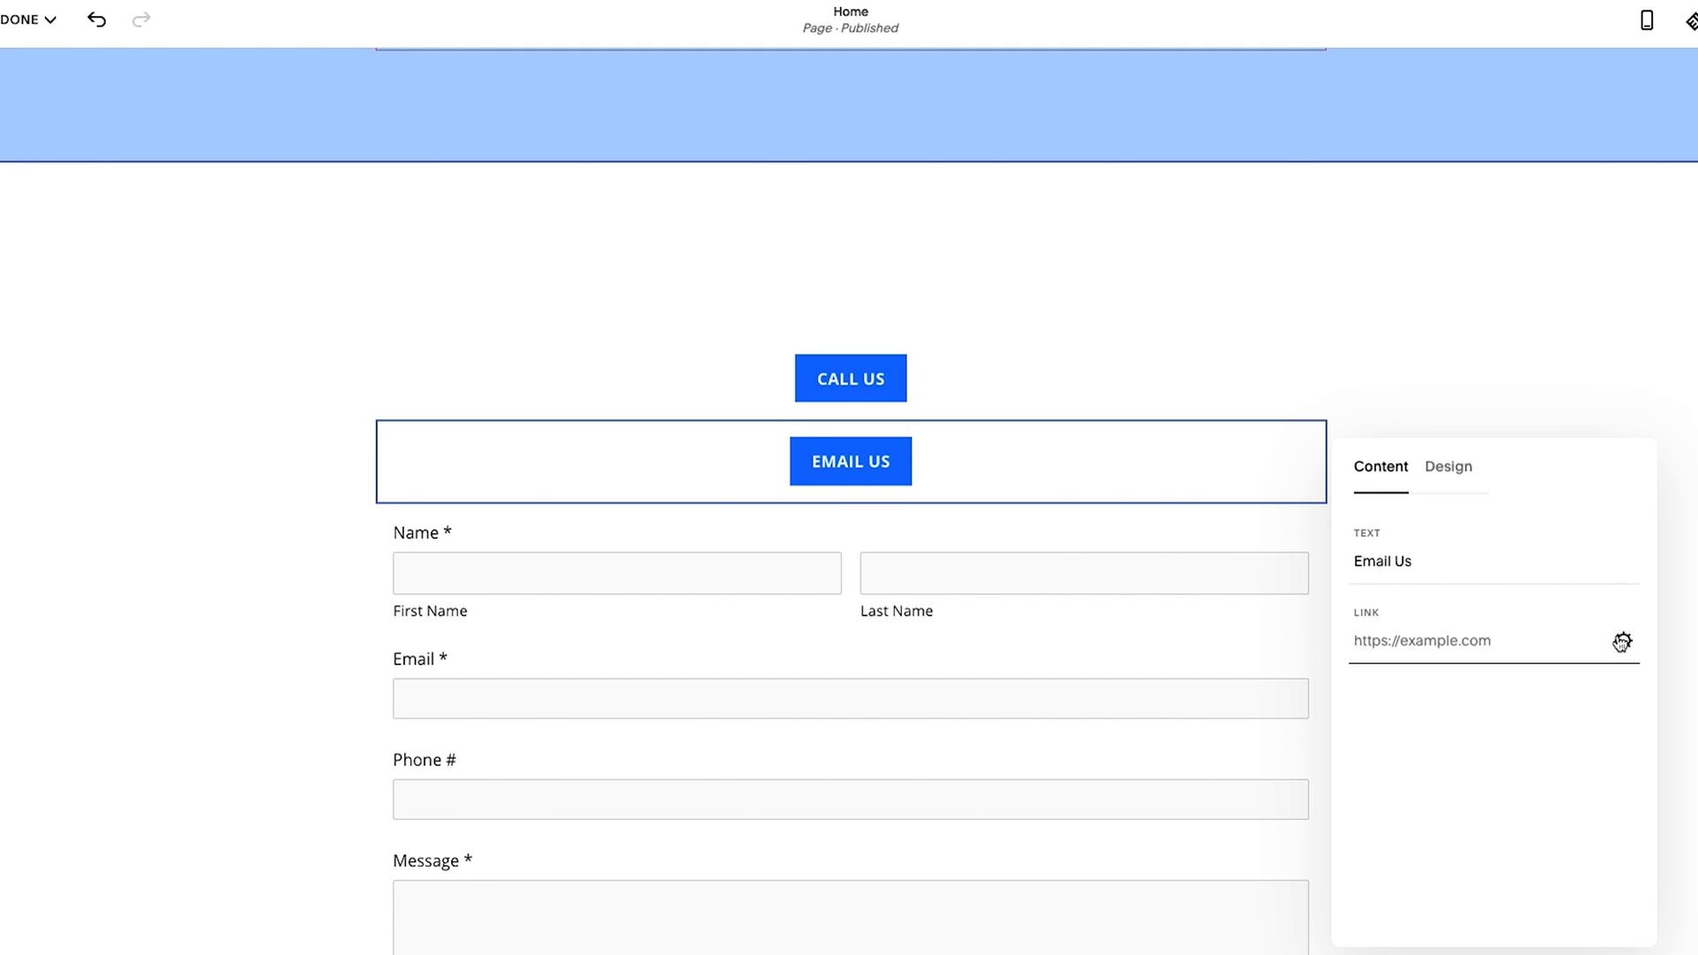
pyautogui.click(1621, 643)
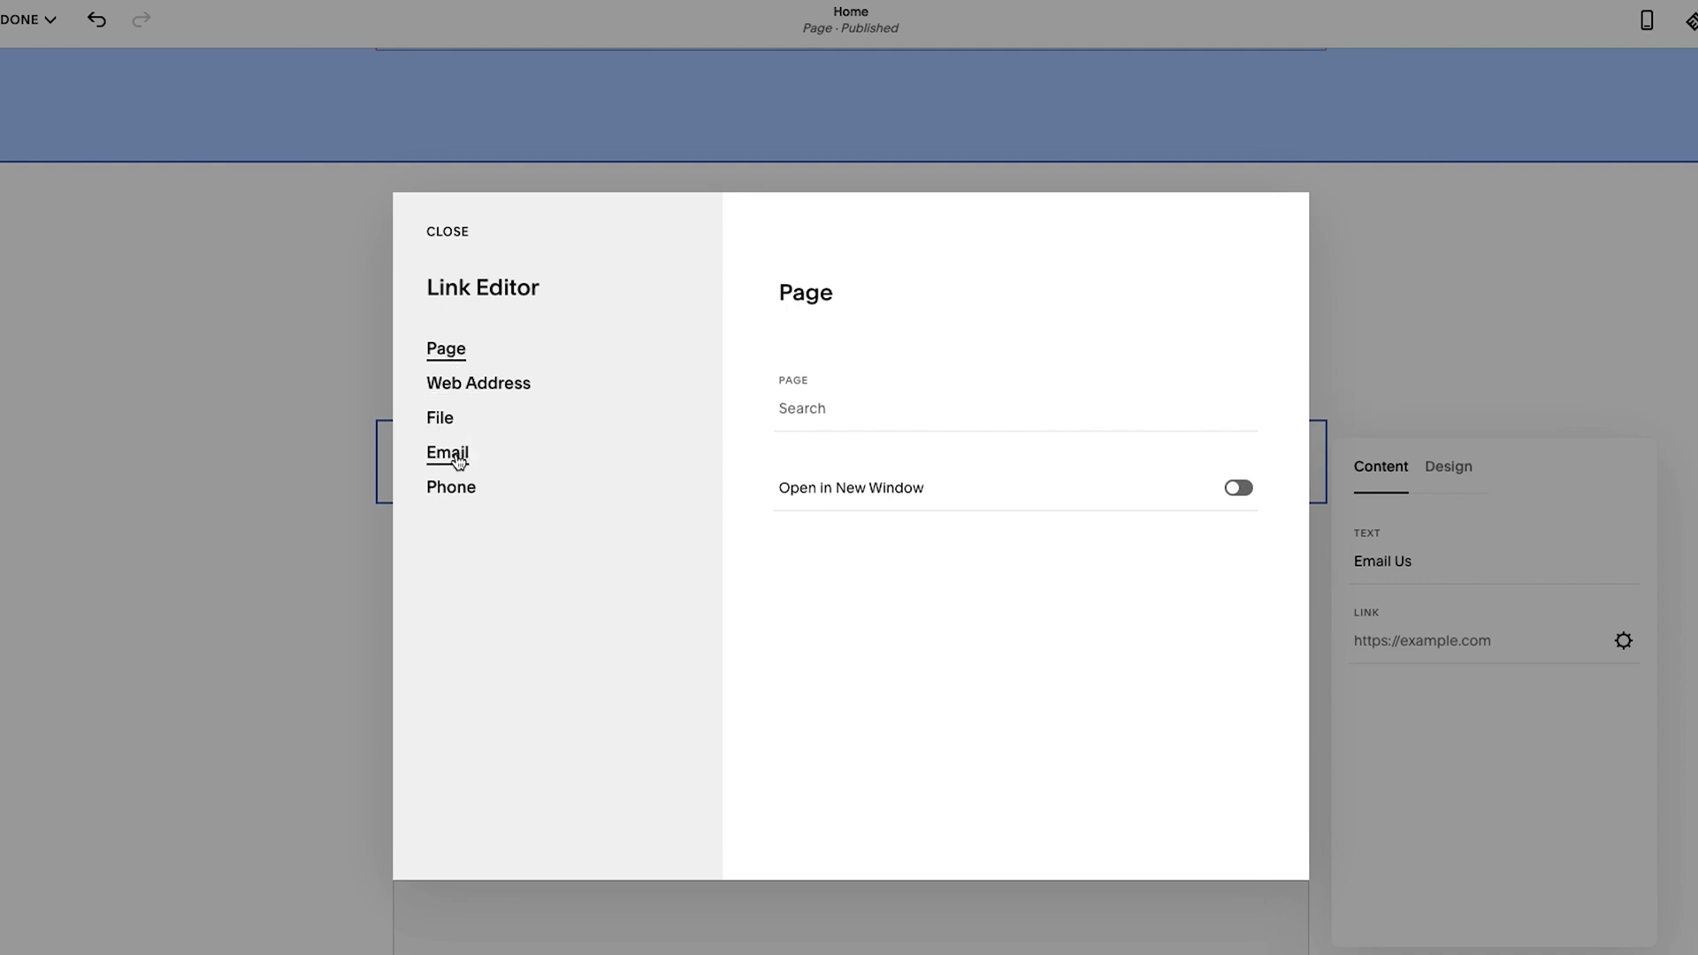
pyautogui.click(446, 453)
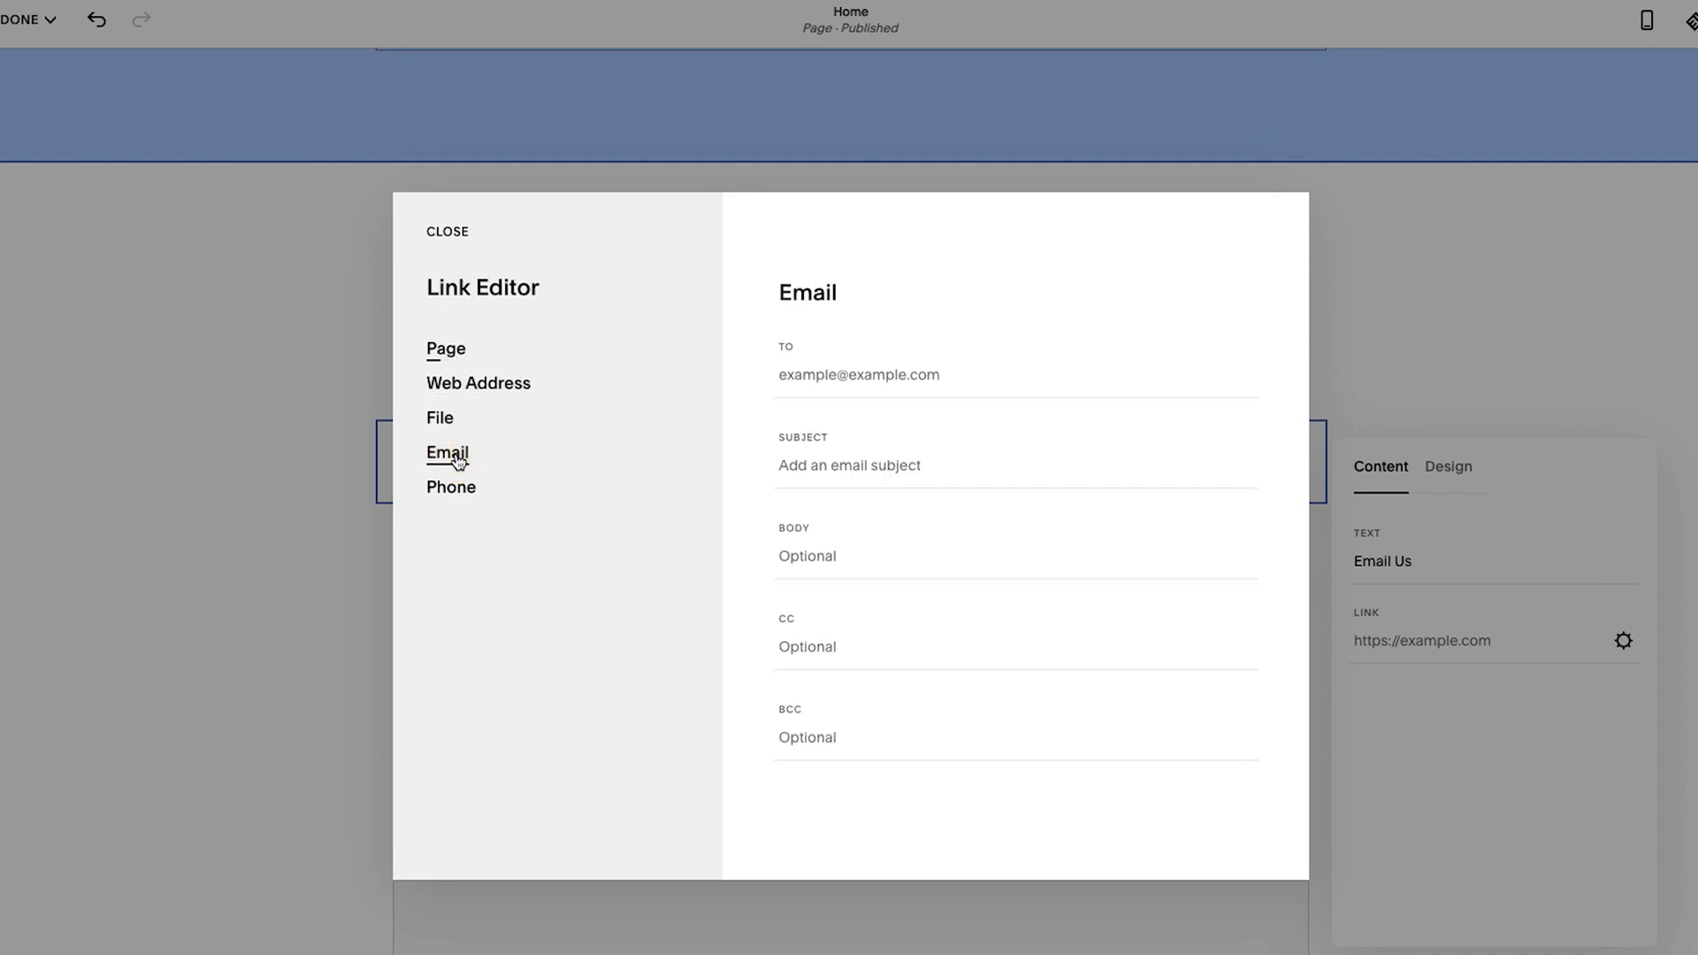
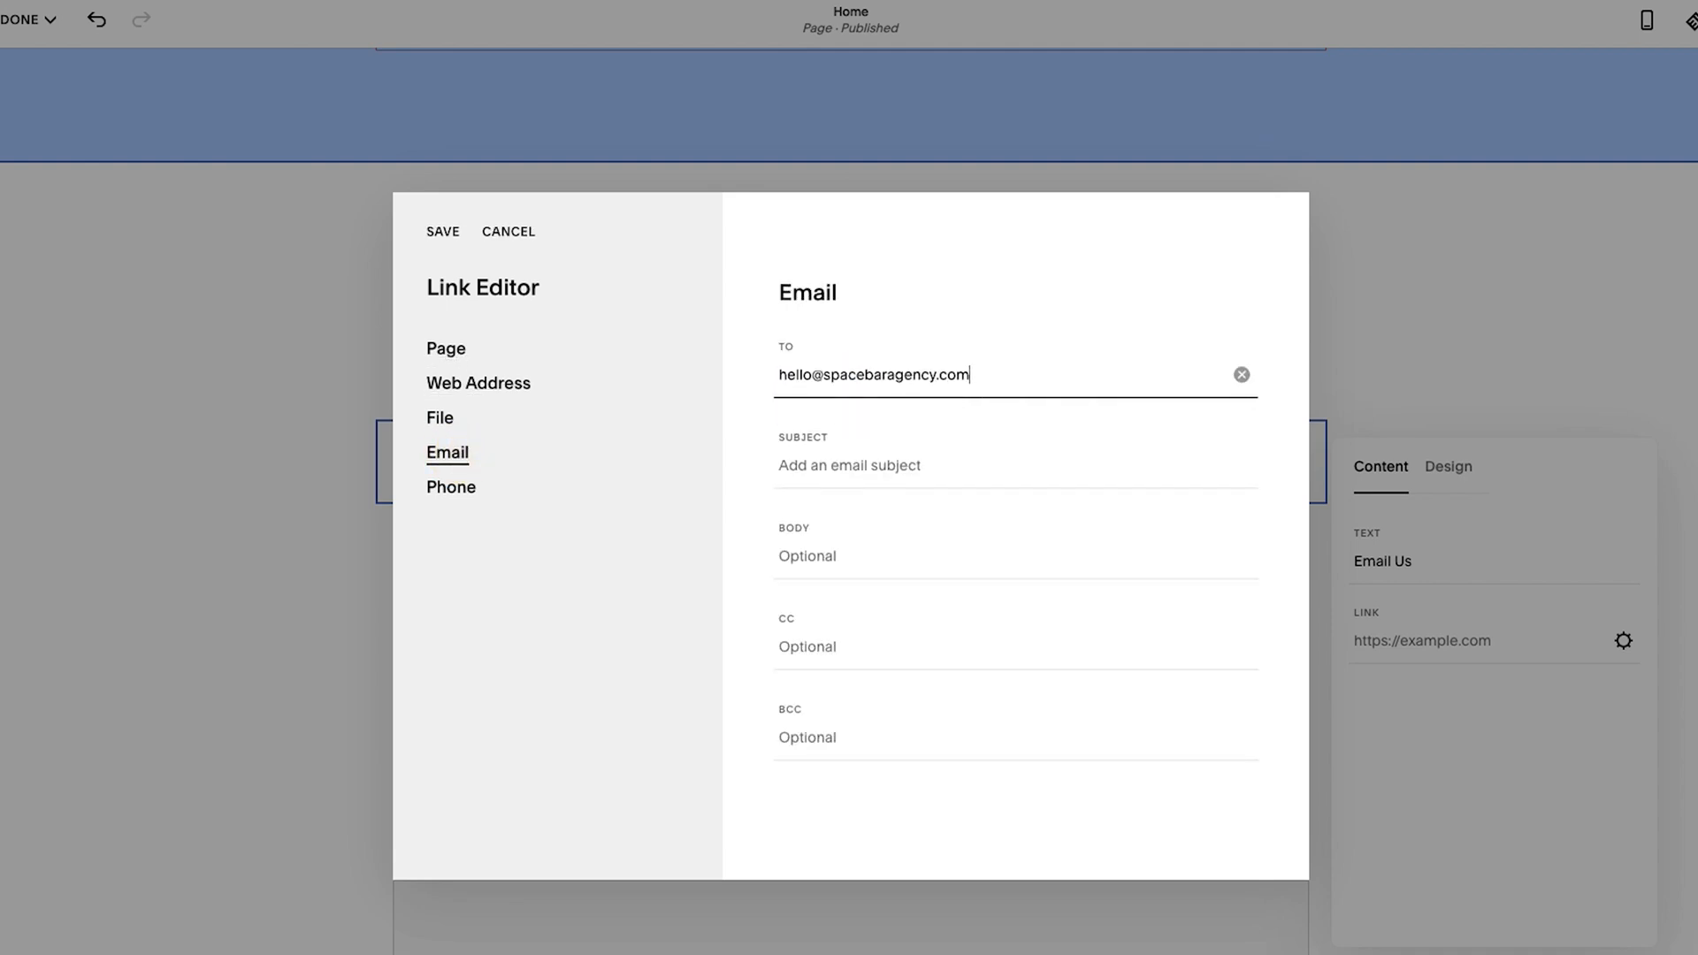
pyautogui.click(442, 231)
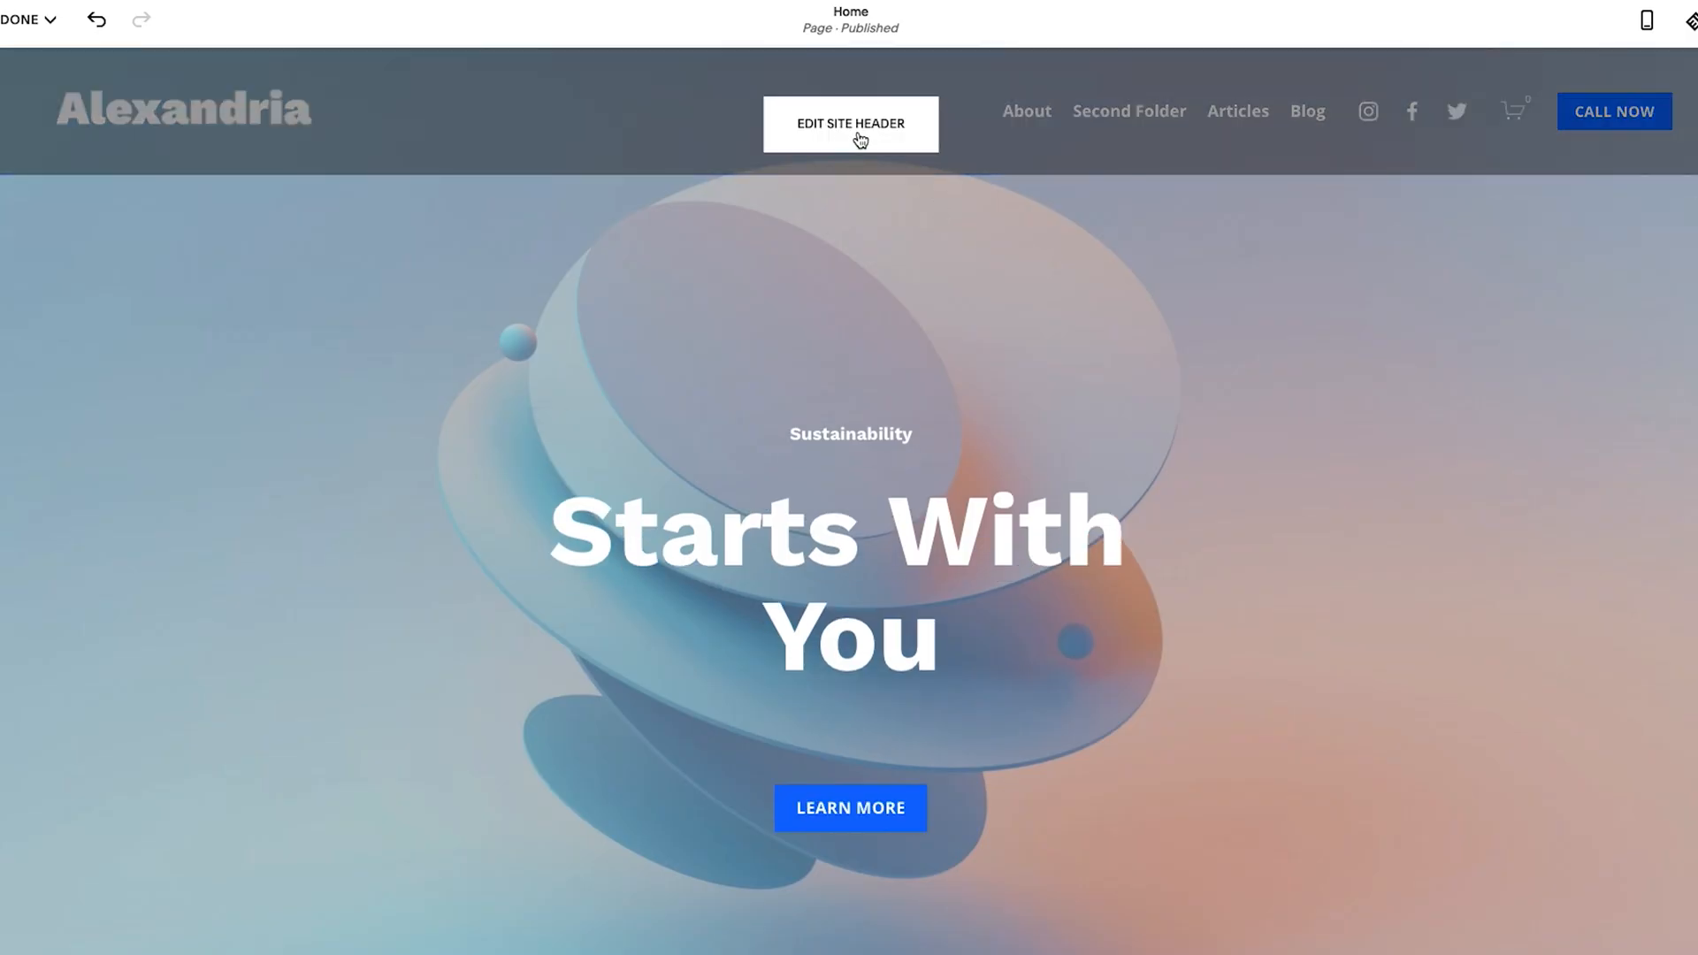
pyautogui.click(850, 124)
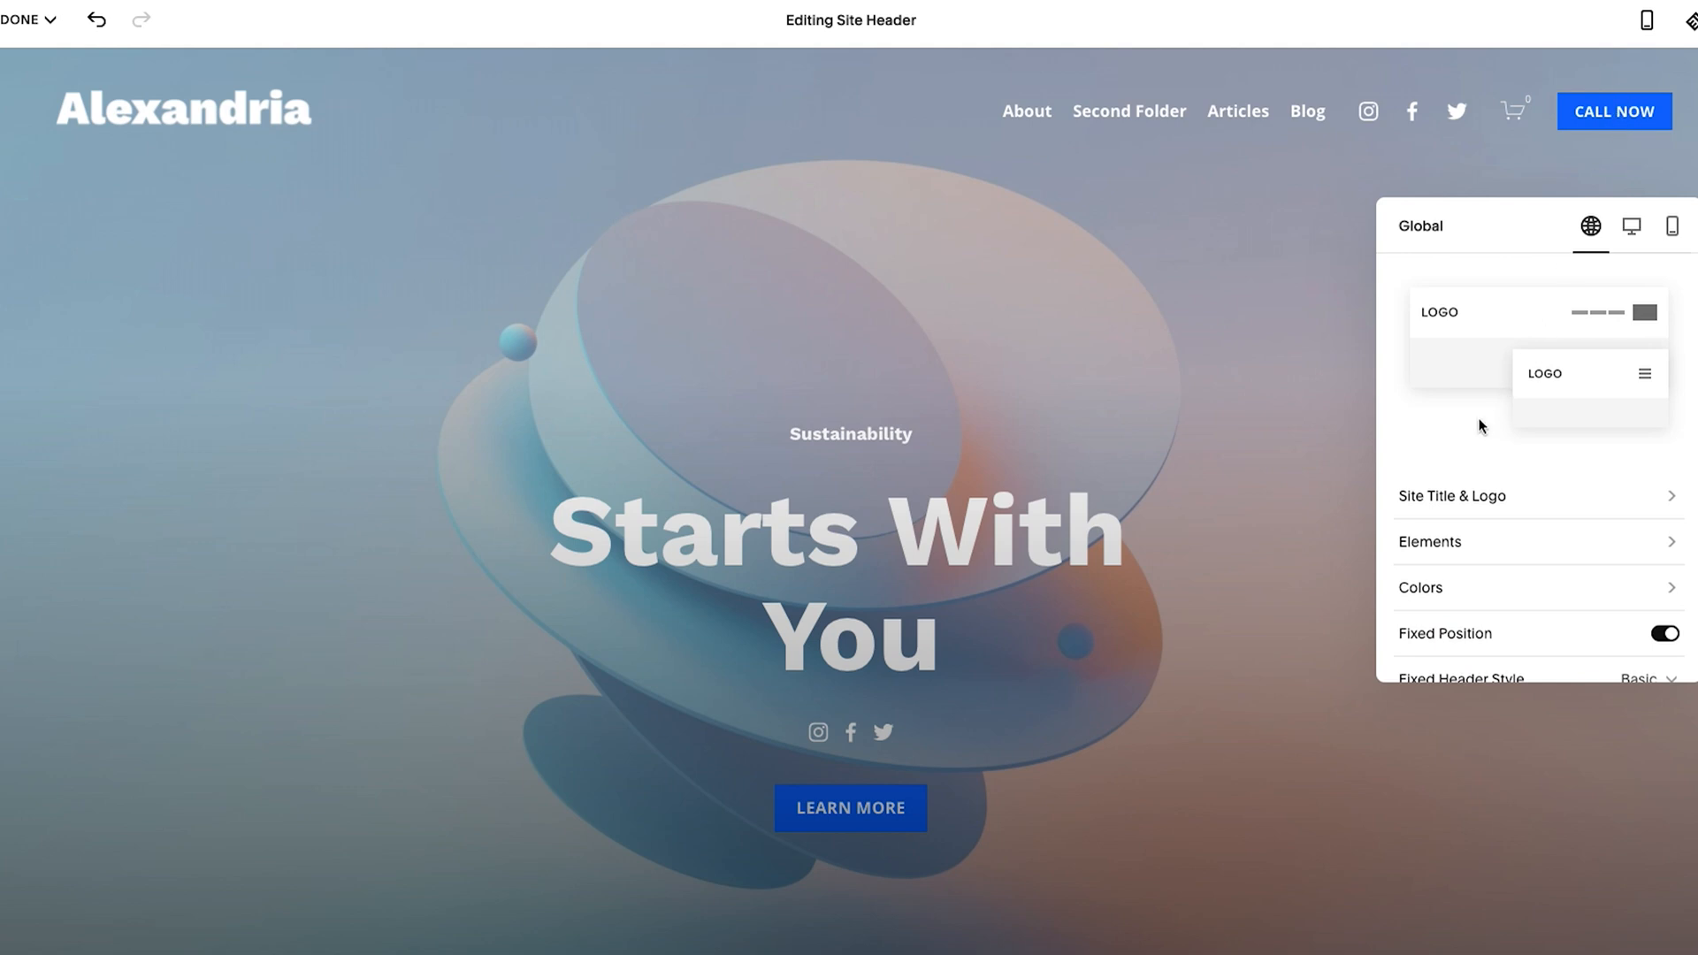
pyautogui.click(1431, 542)
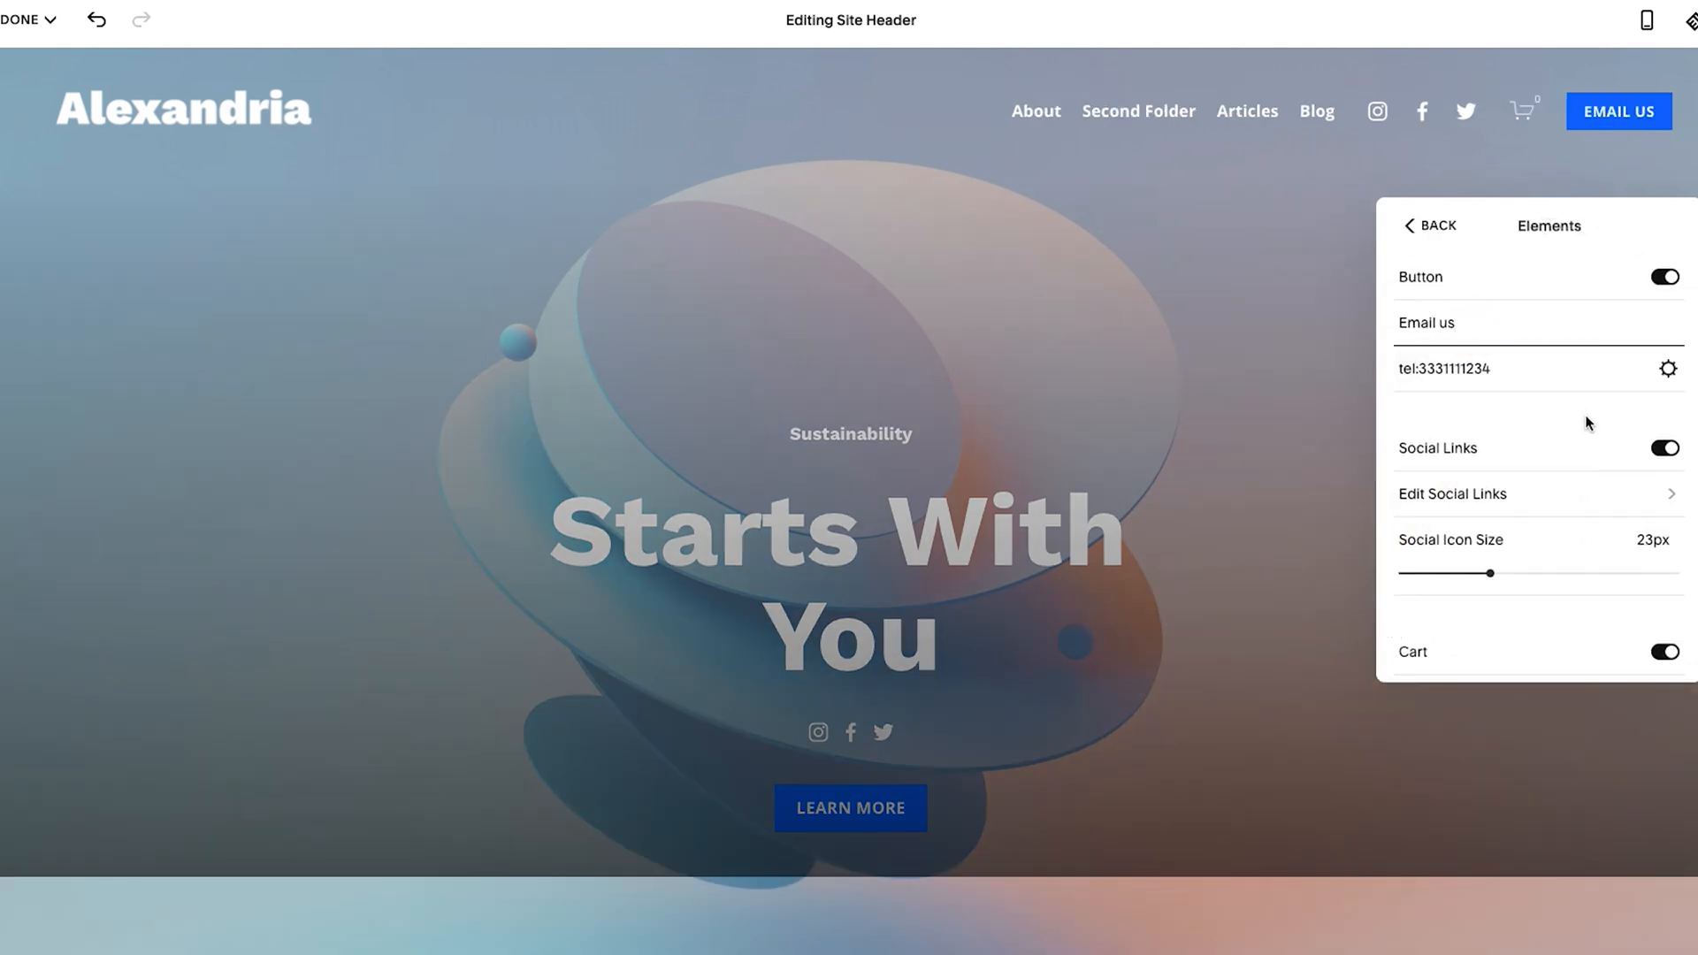
pyautogui.click(1668, 368)
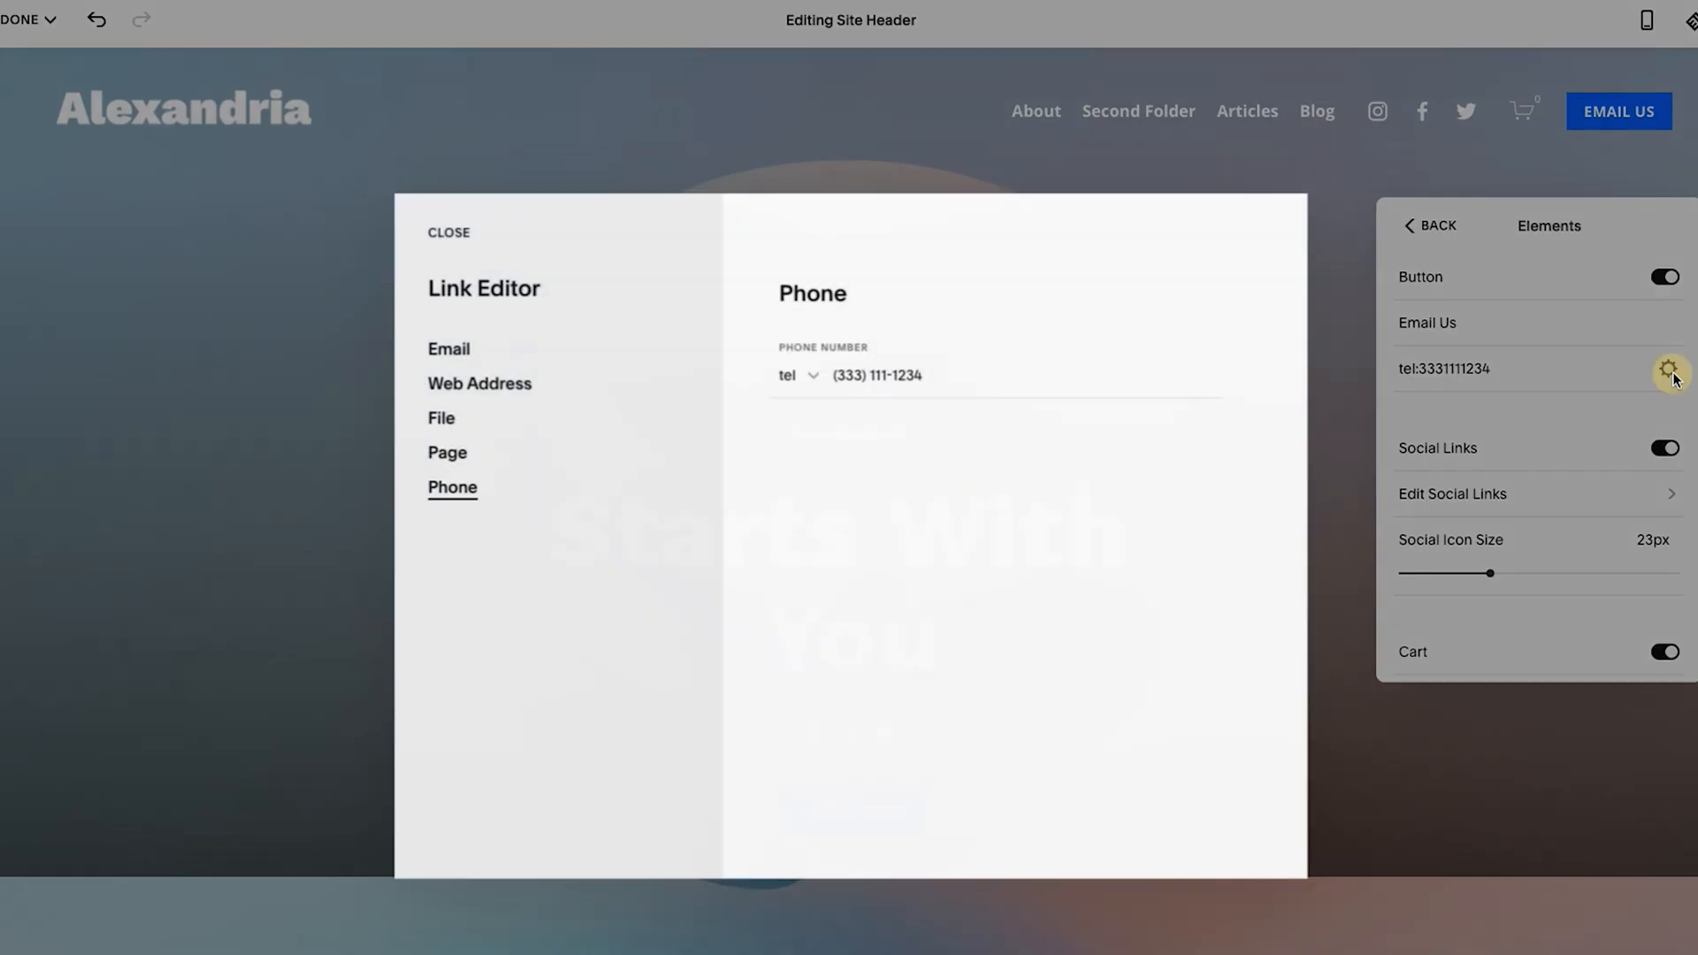
pyautogui.click(448, 348)
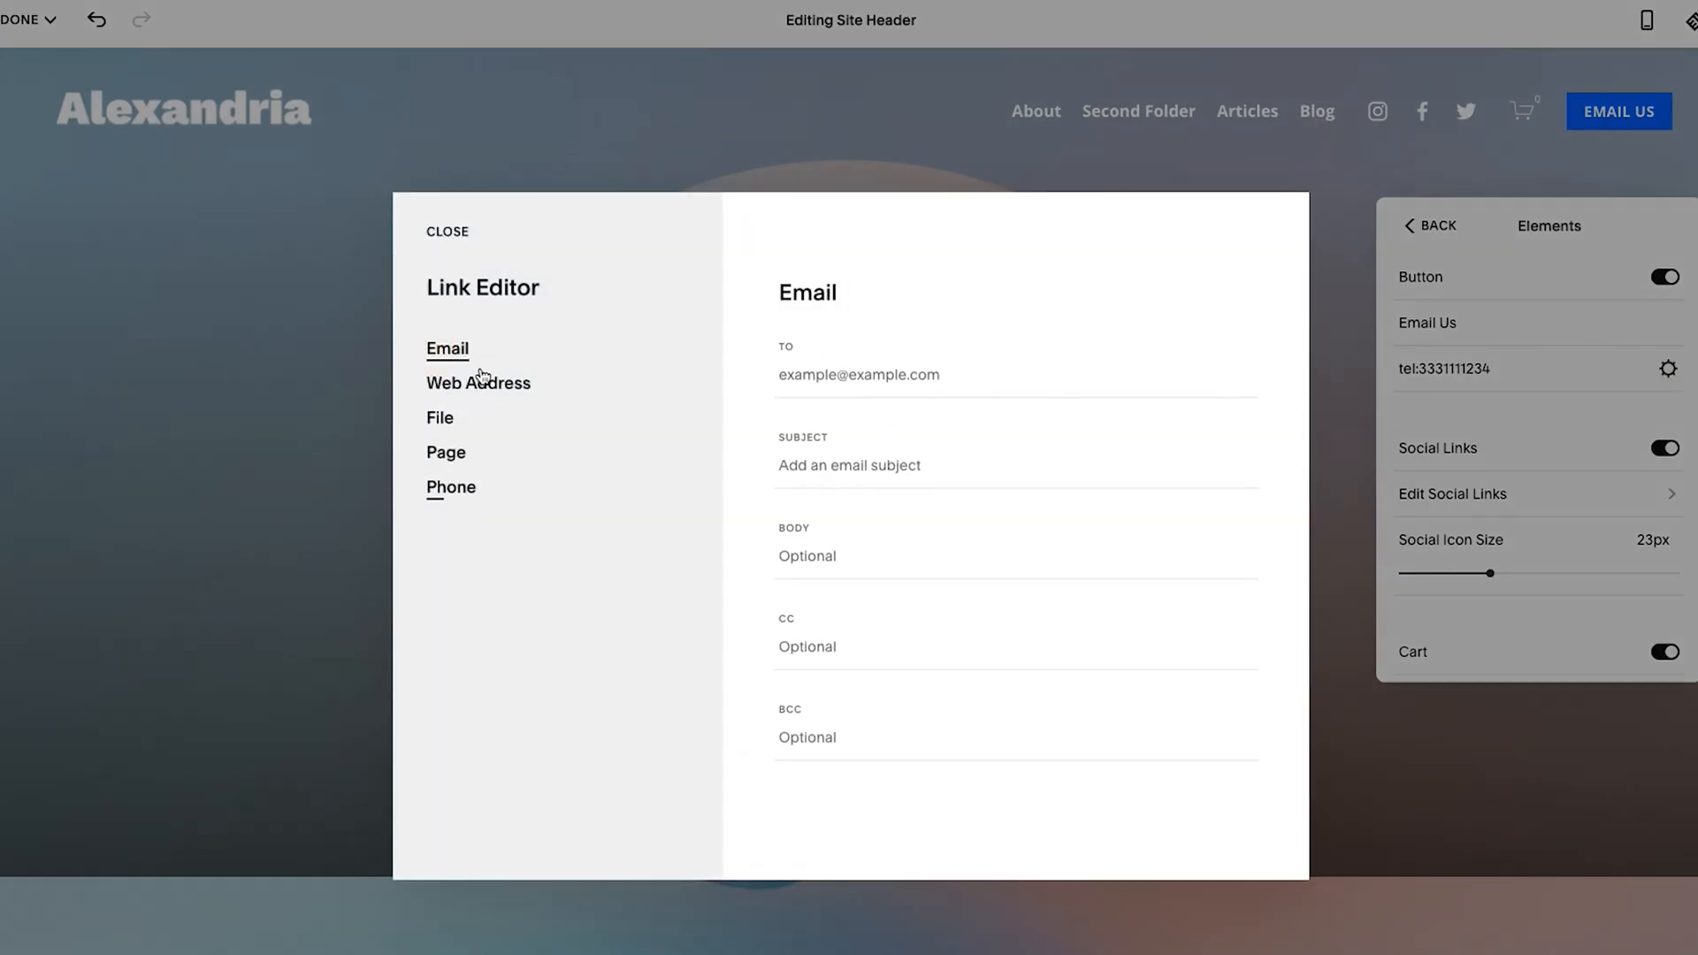
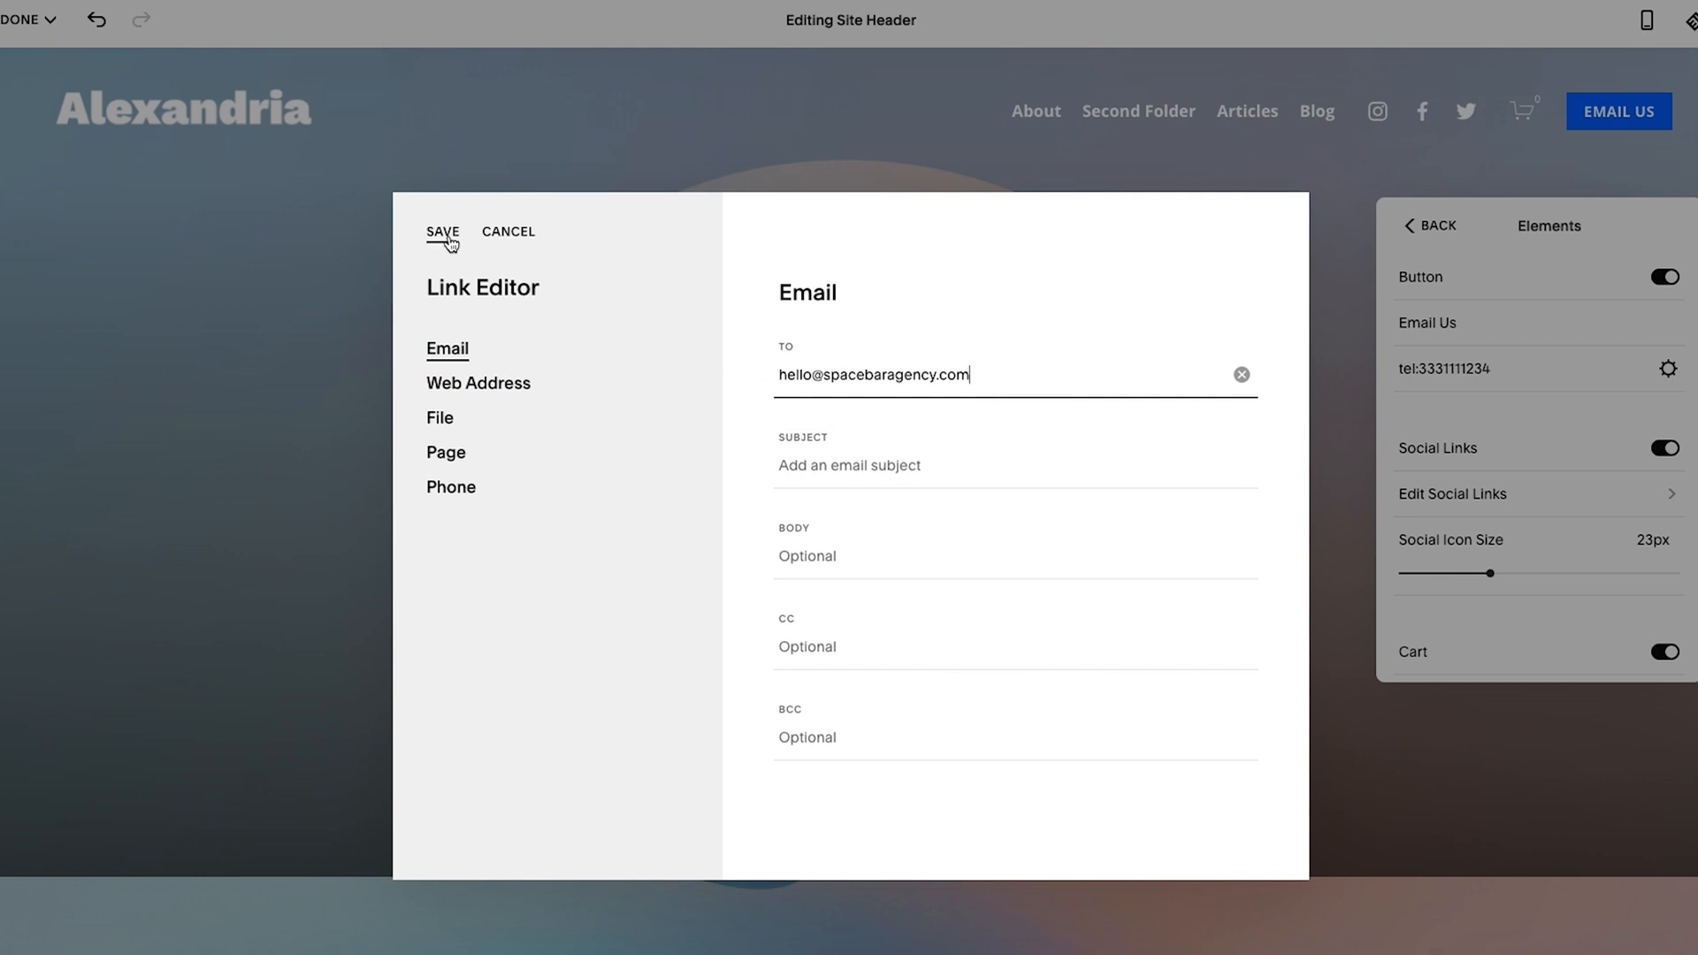
pyautogui.click(442, 232)
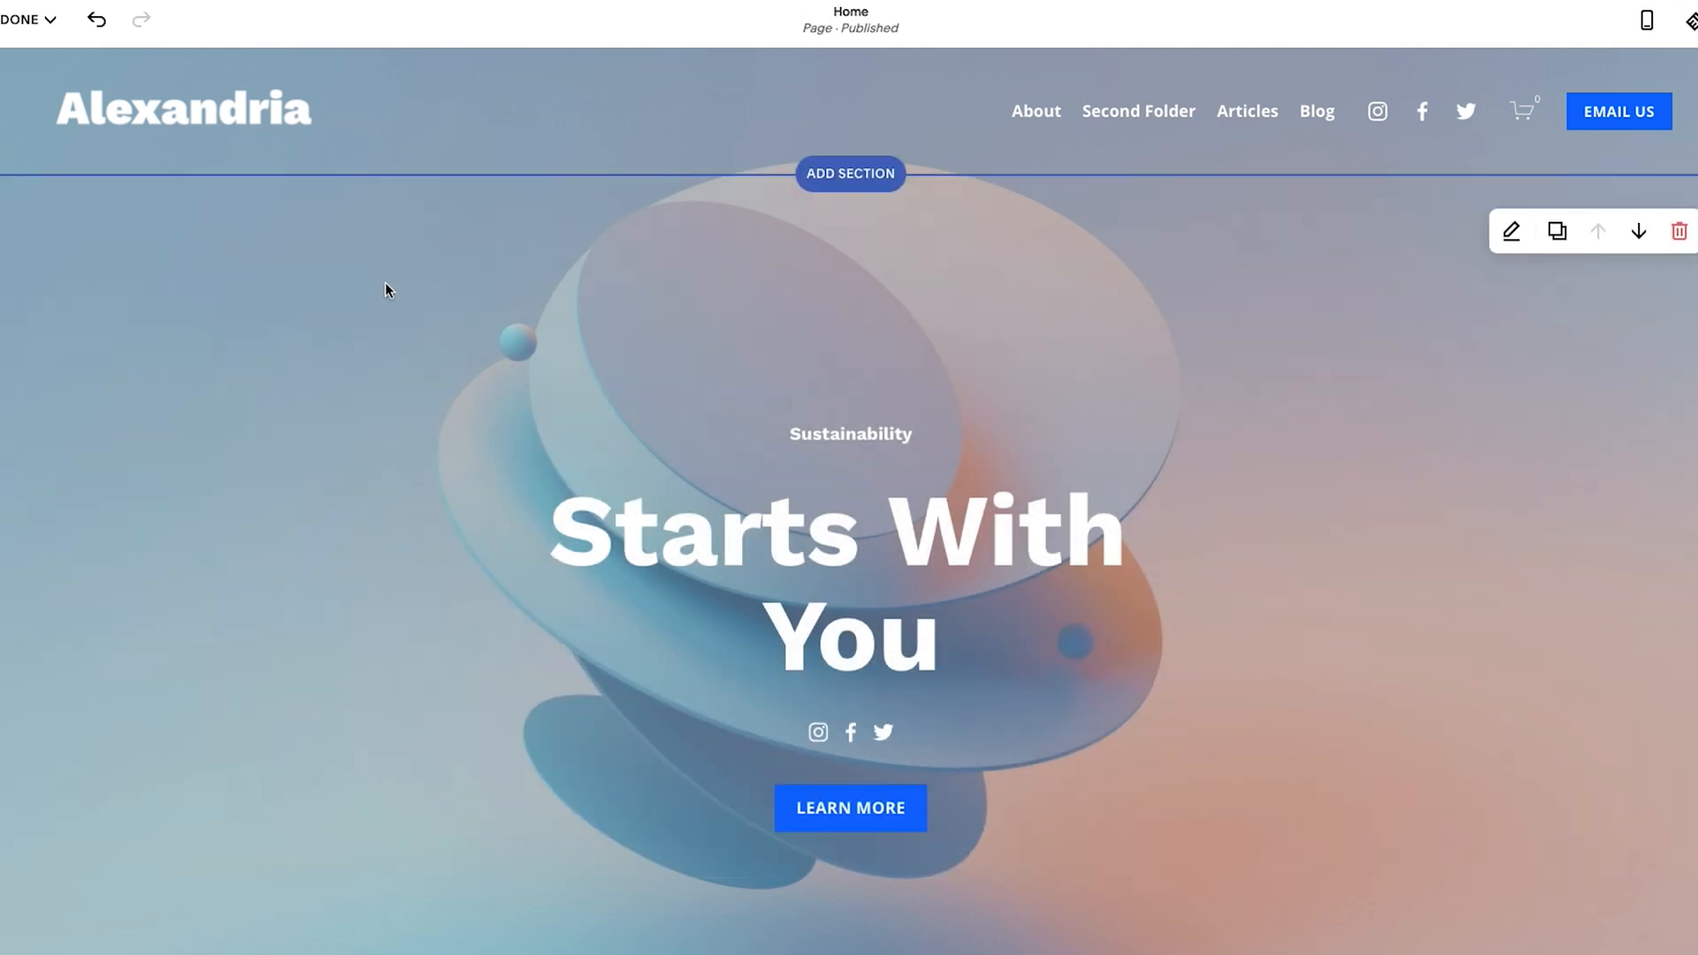
pyautogui.click(24, 43)
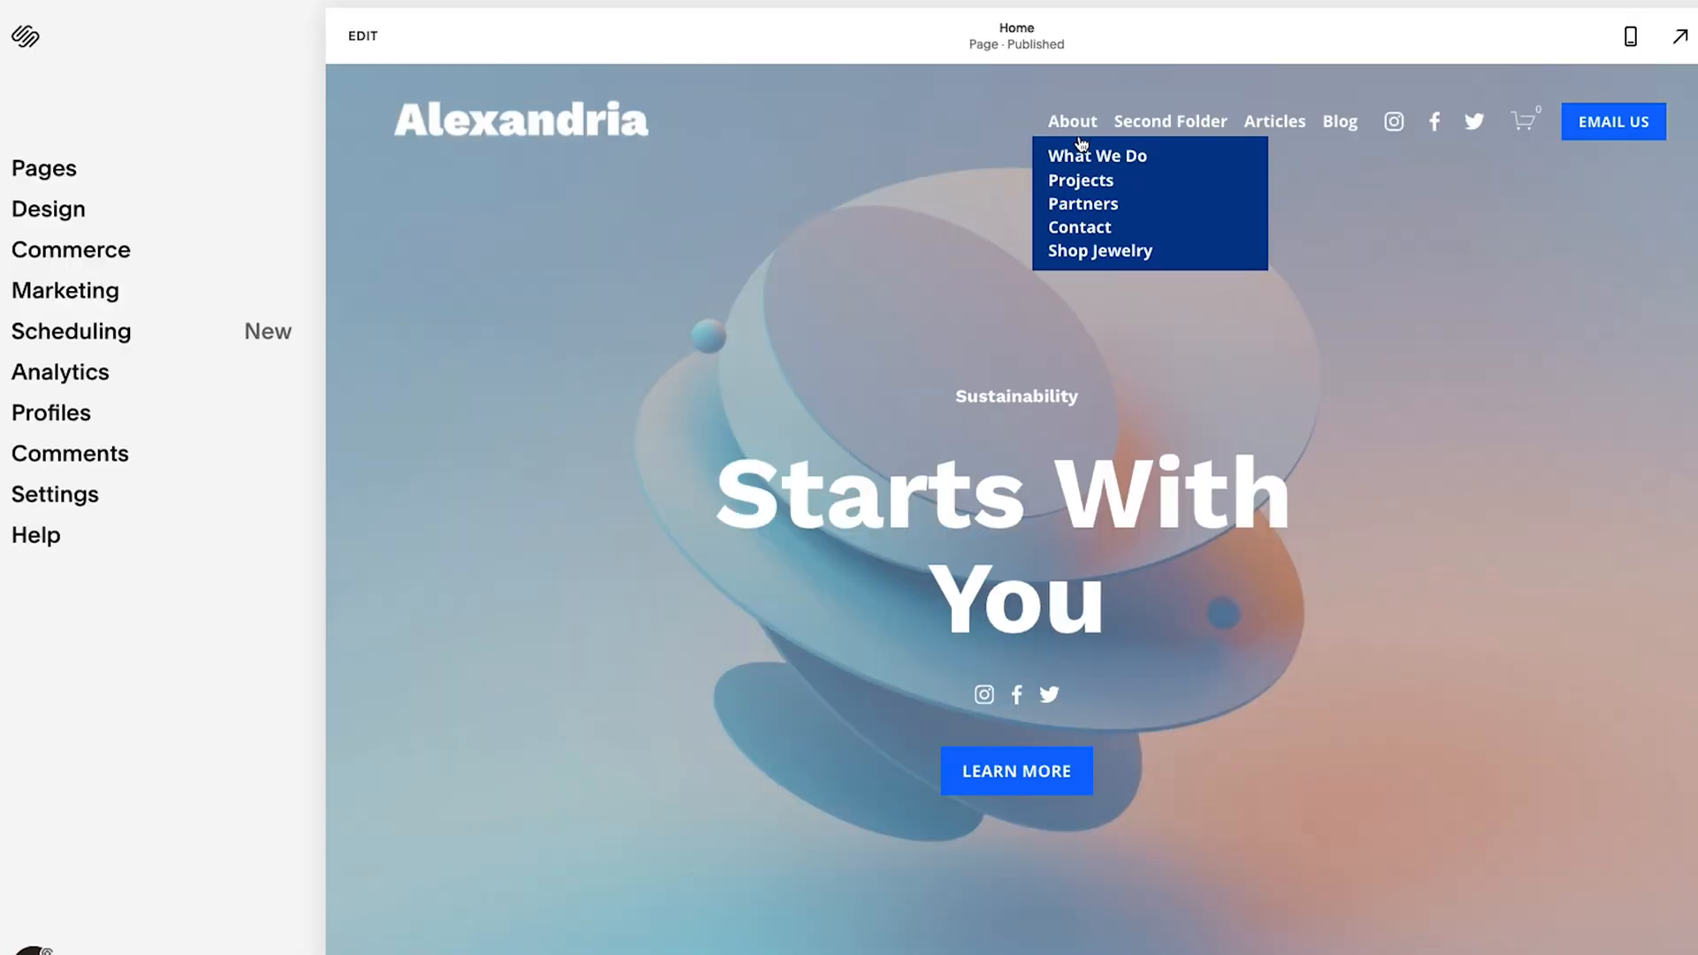
pyautogui.moveTo(1082, 193)
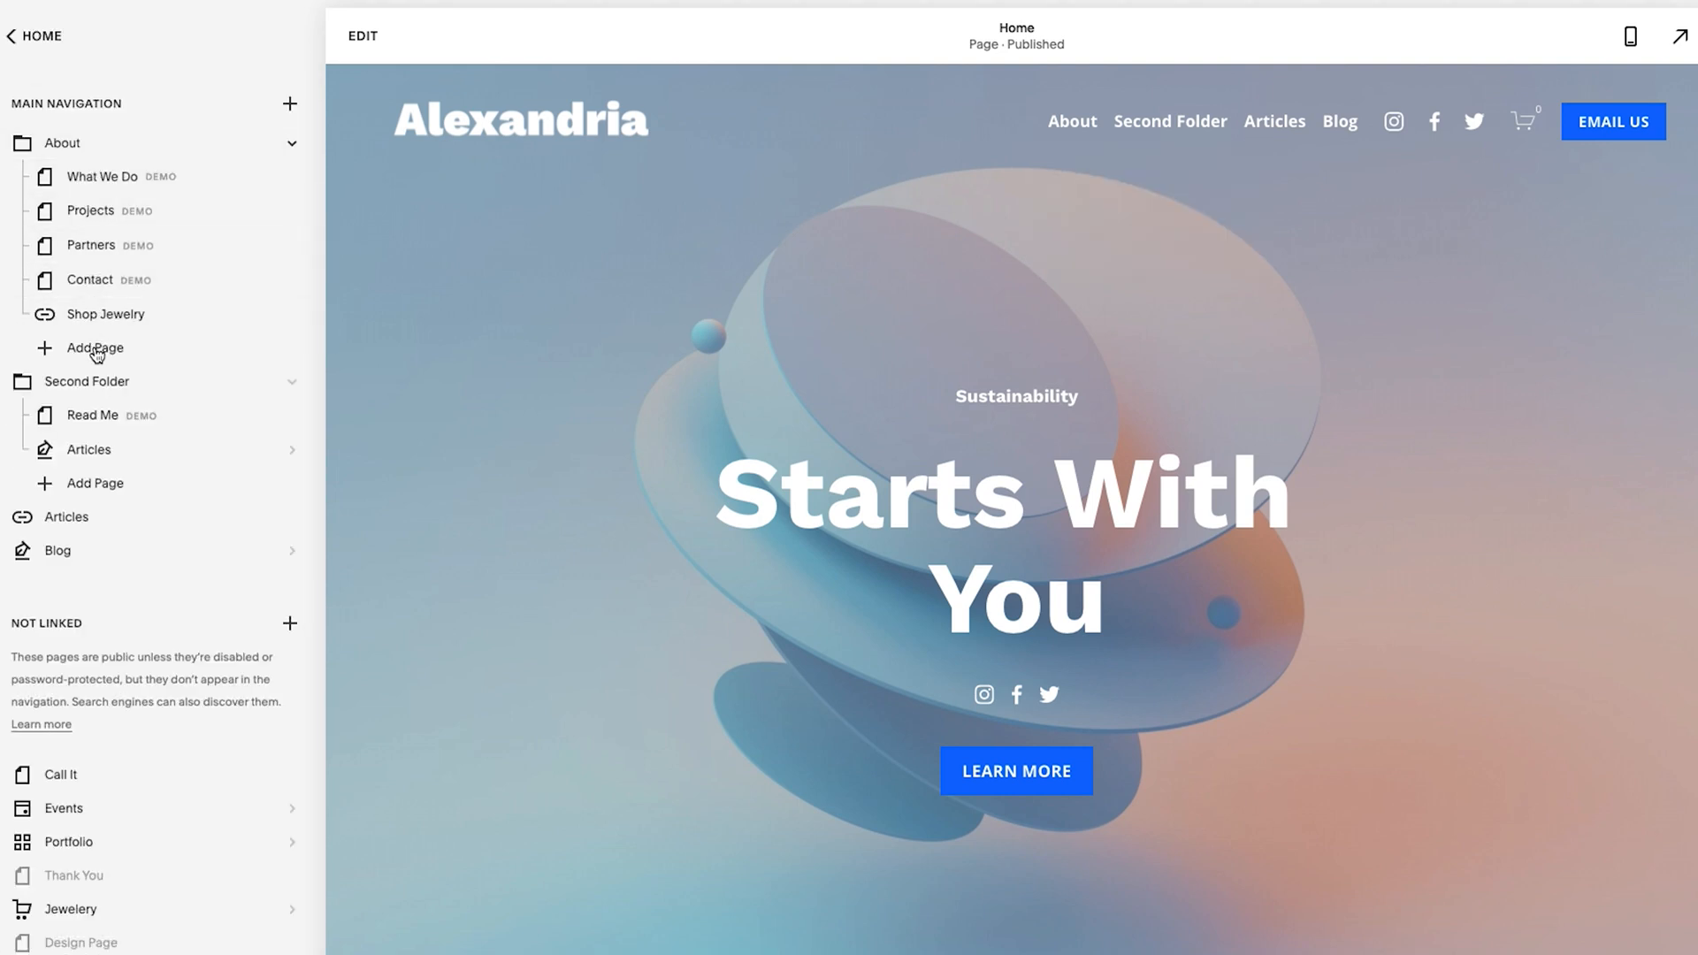
pyautogui.click(95, 347)
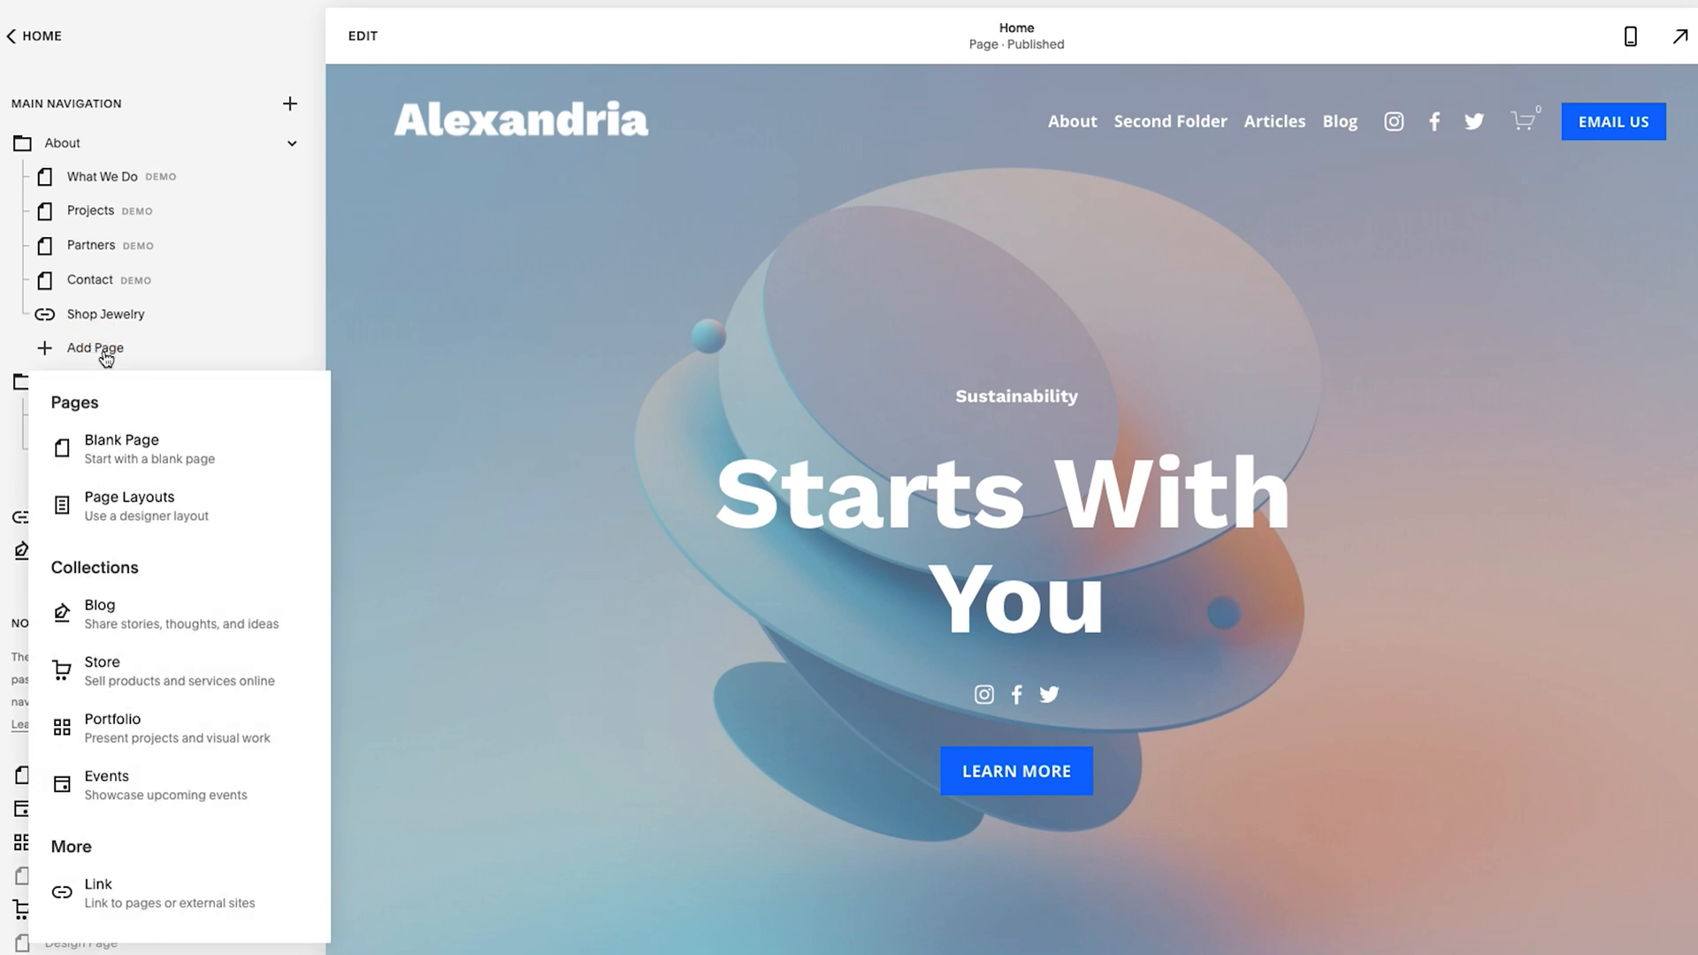
pyautogui.moveTo(178, 560)
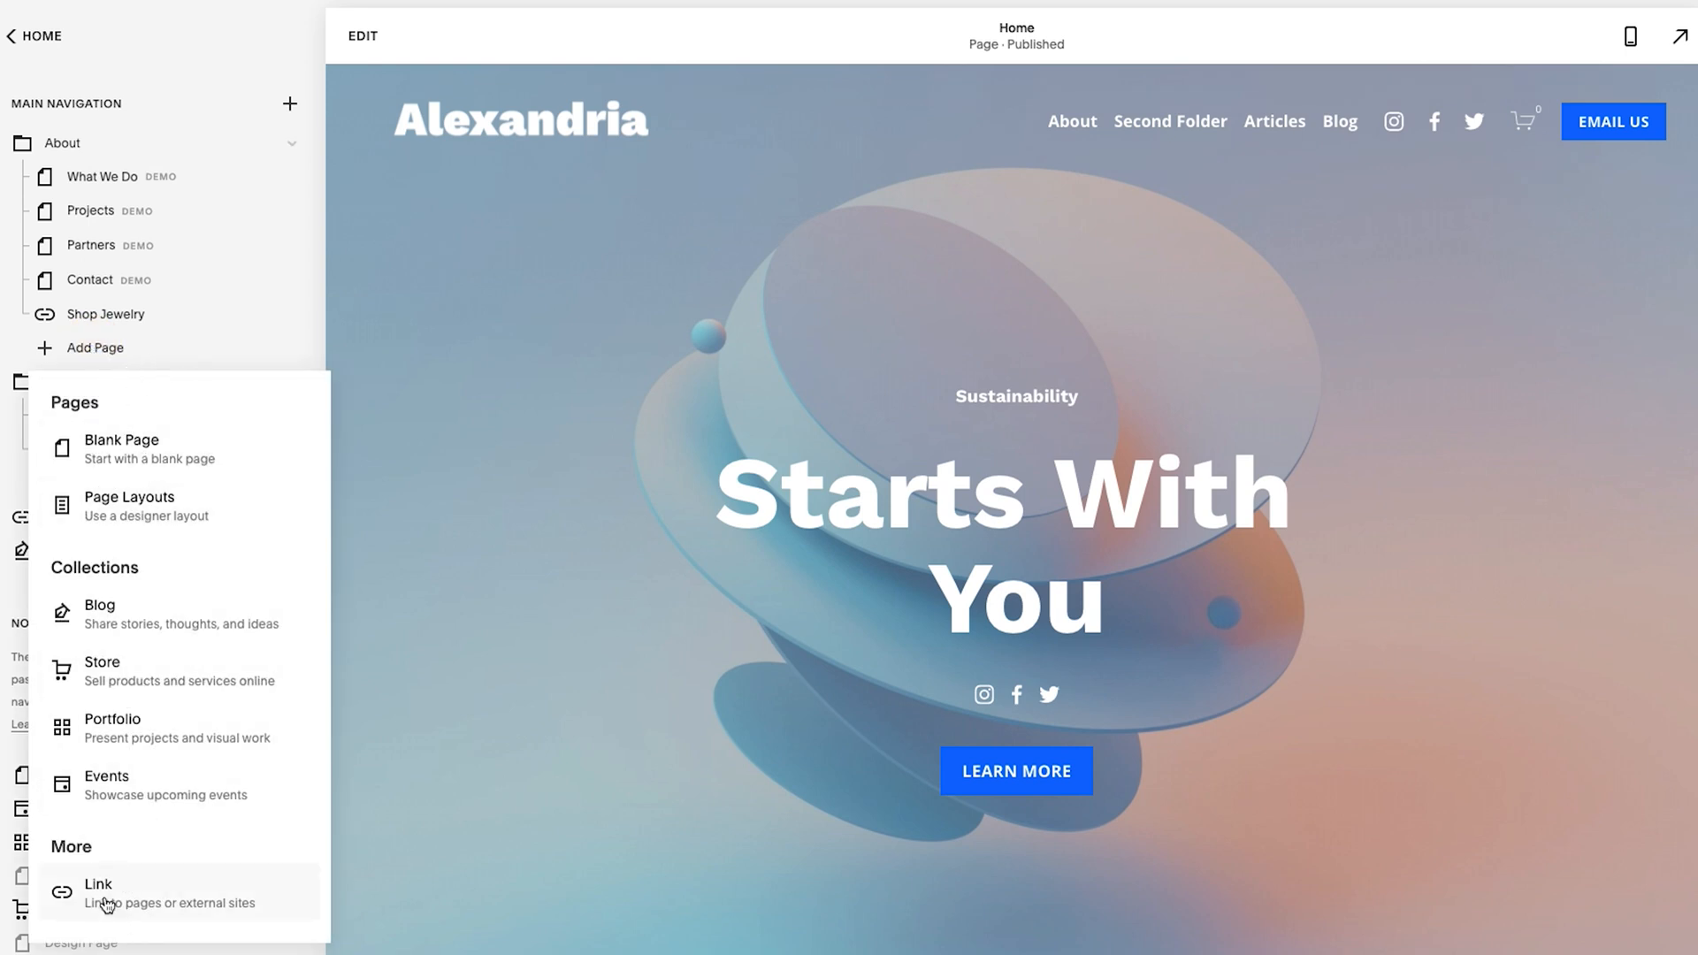
pyautogui.click(99, 893)
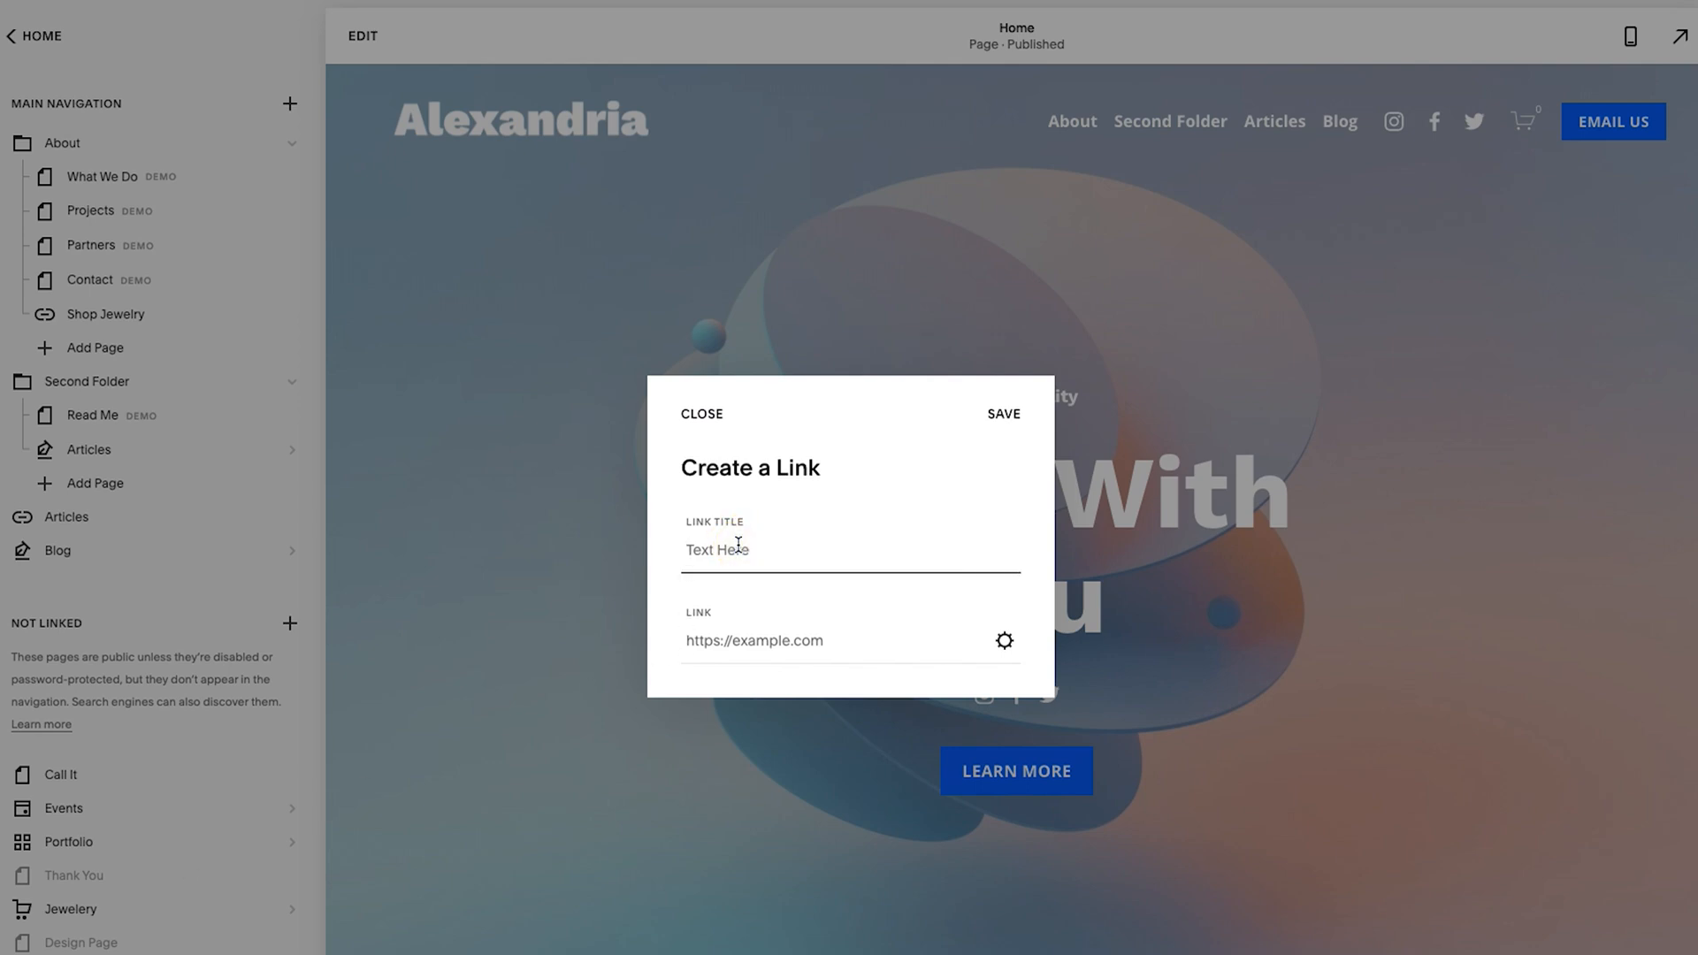
pyautogui.write('Email us')
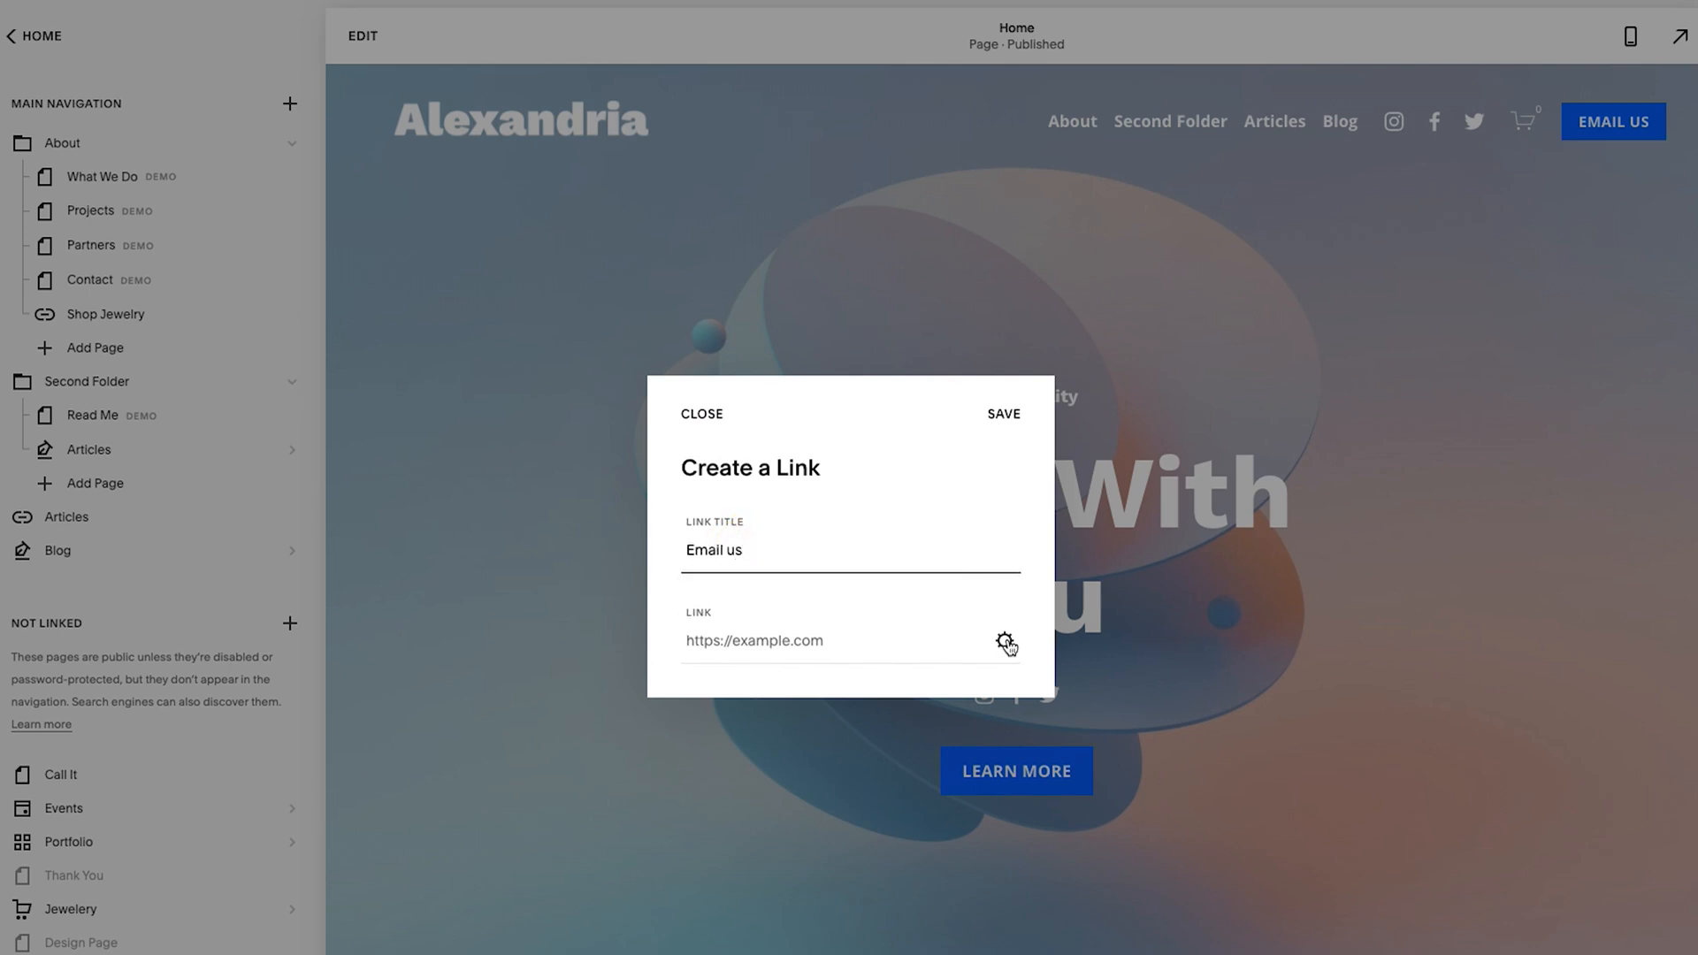
pyautogui.click(1004, 640)
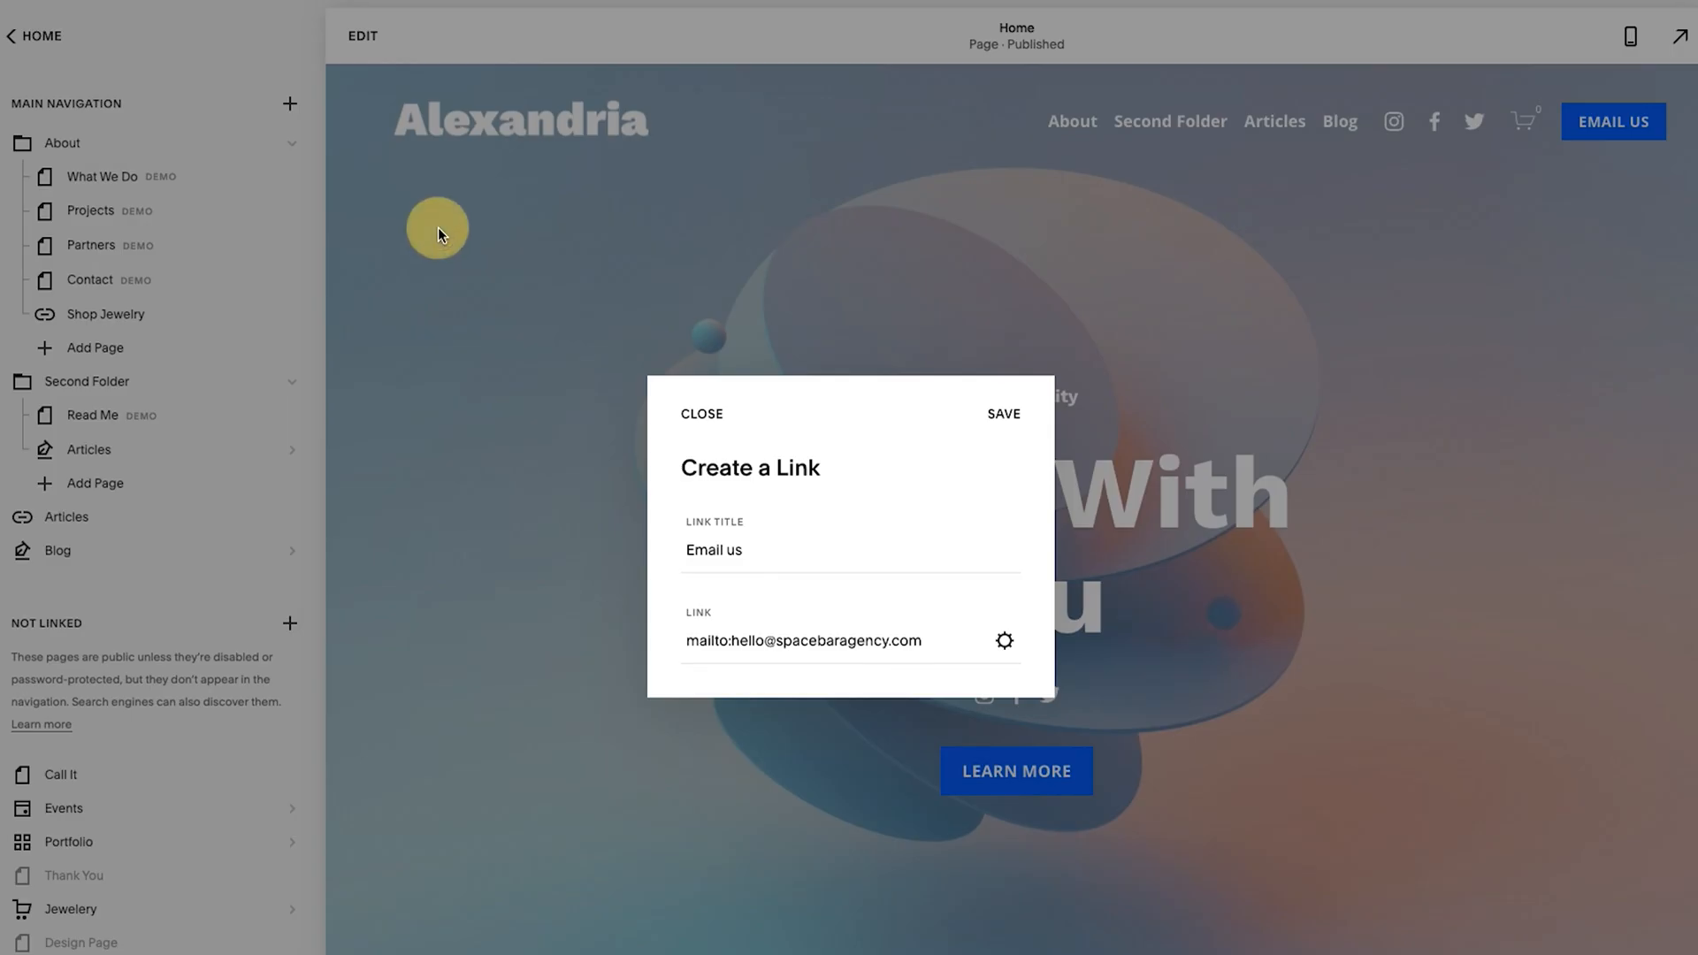
pyautogui.click(1002, 414)
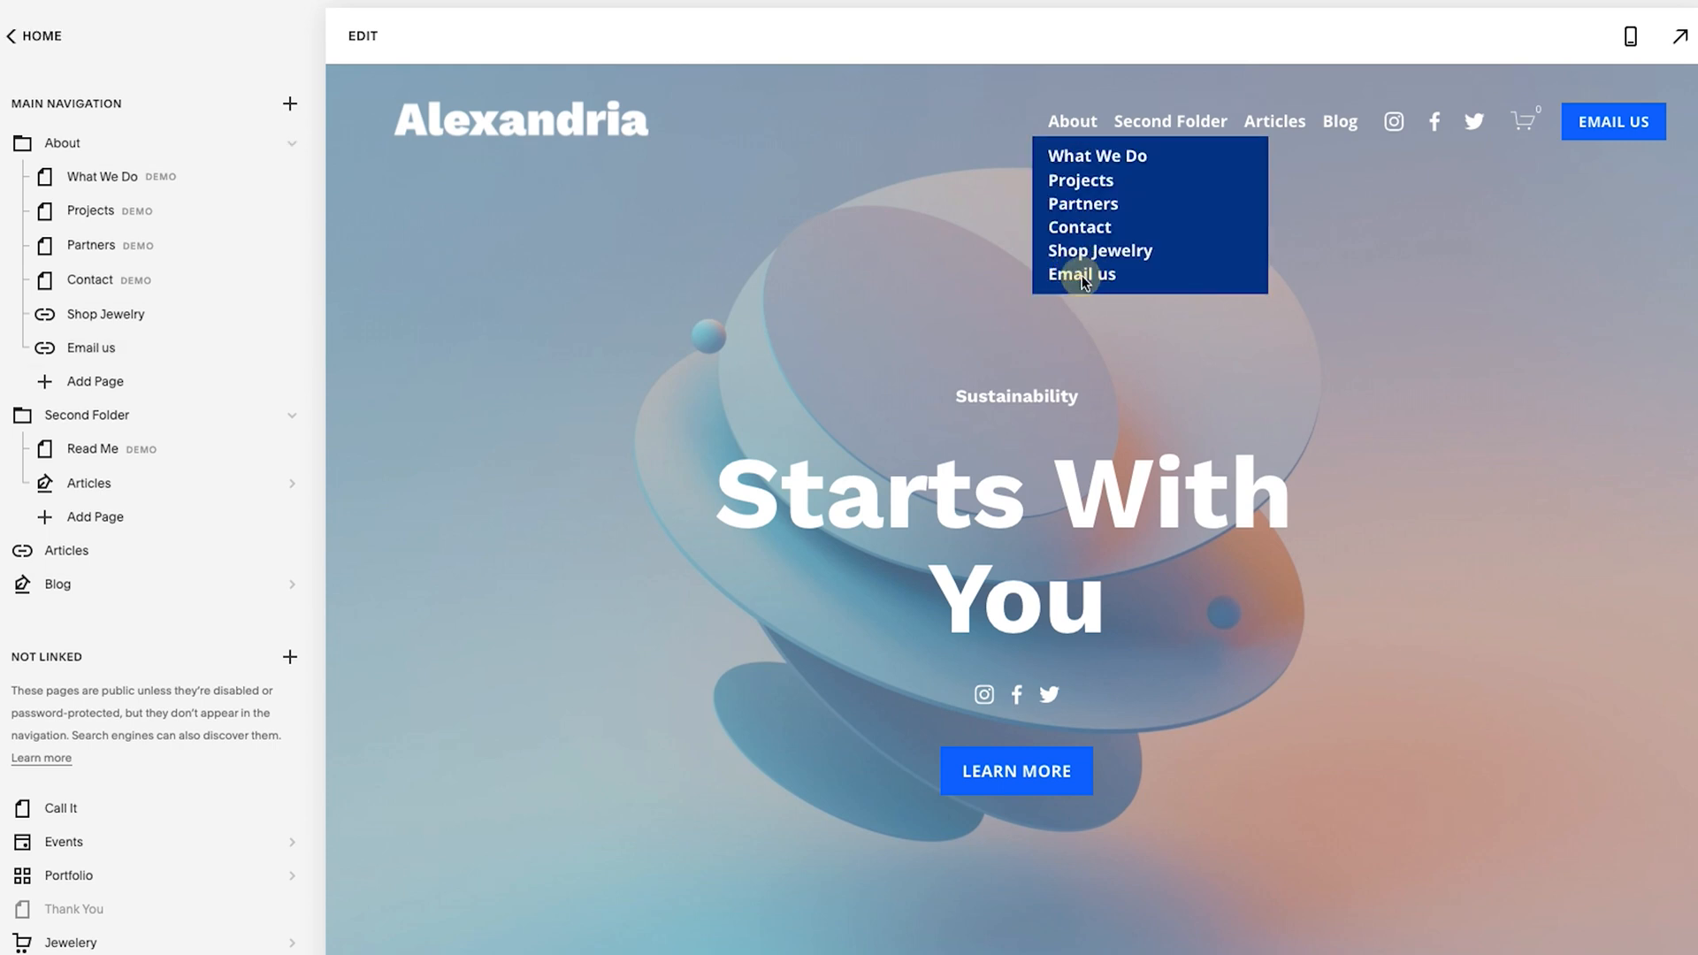
pyautogui.click(1081, 275)
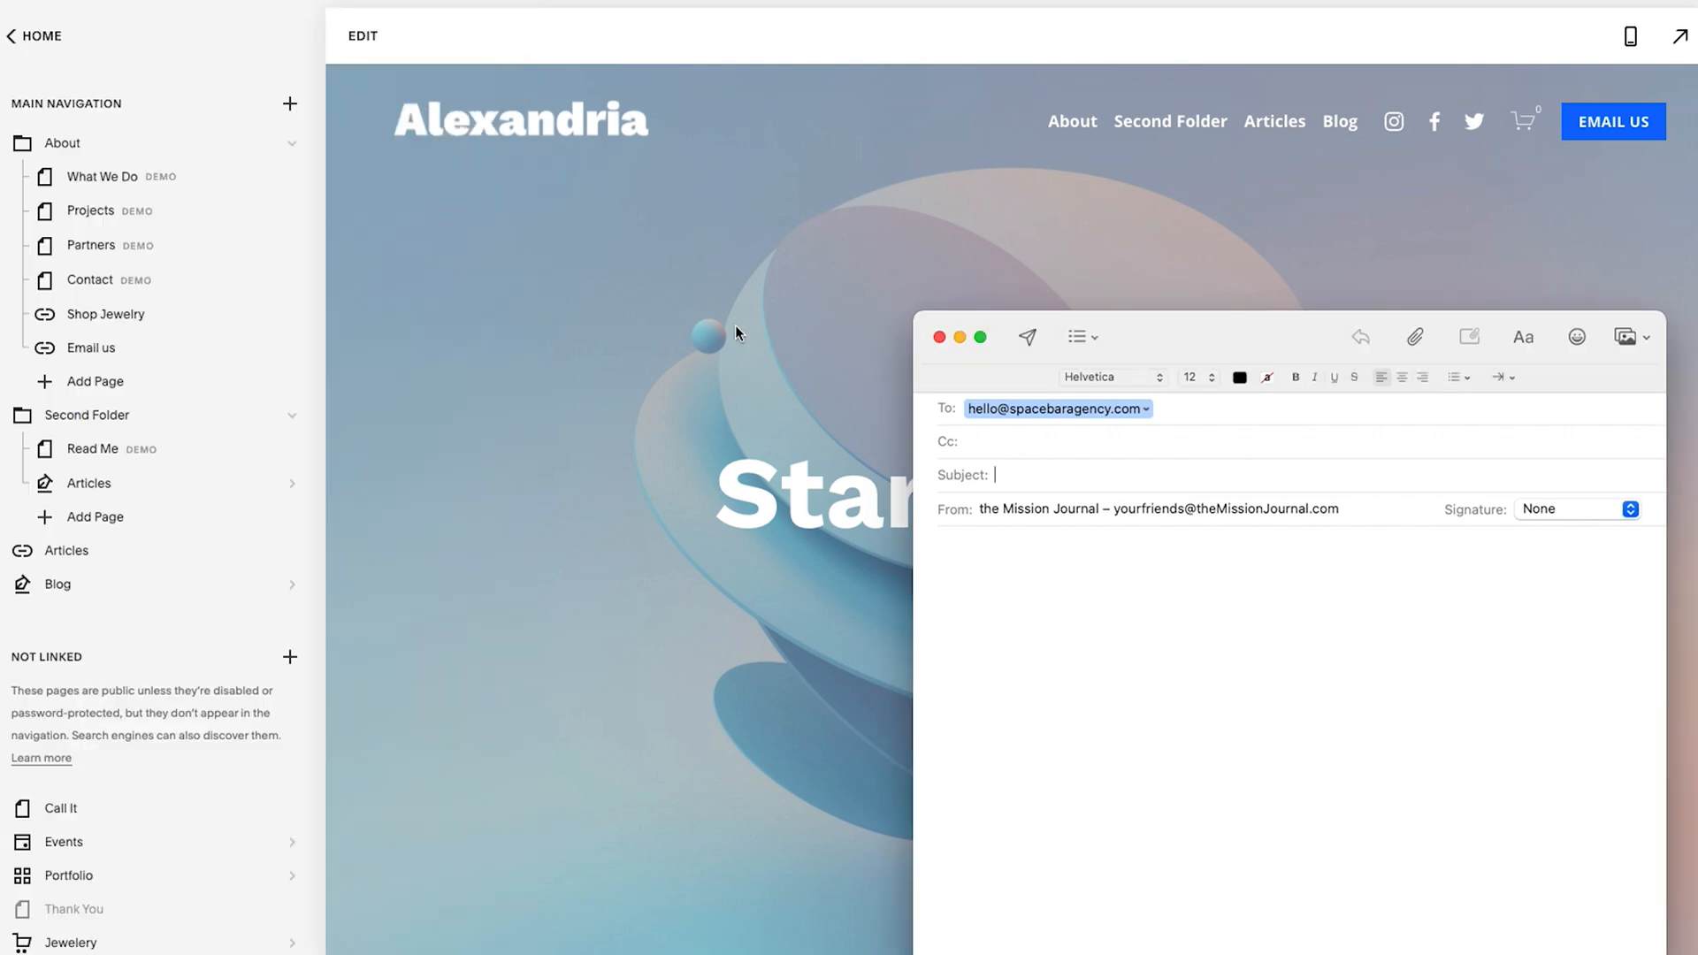
pyautogui.moveTo(1086, 505)
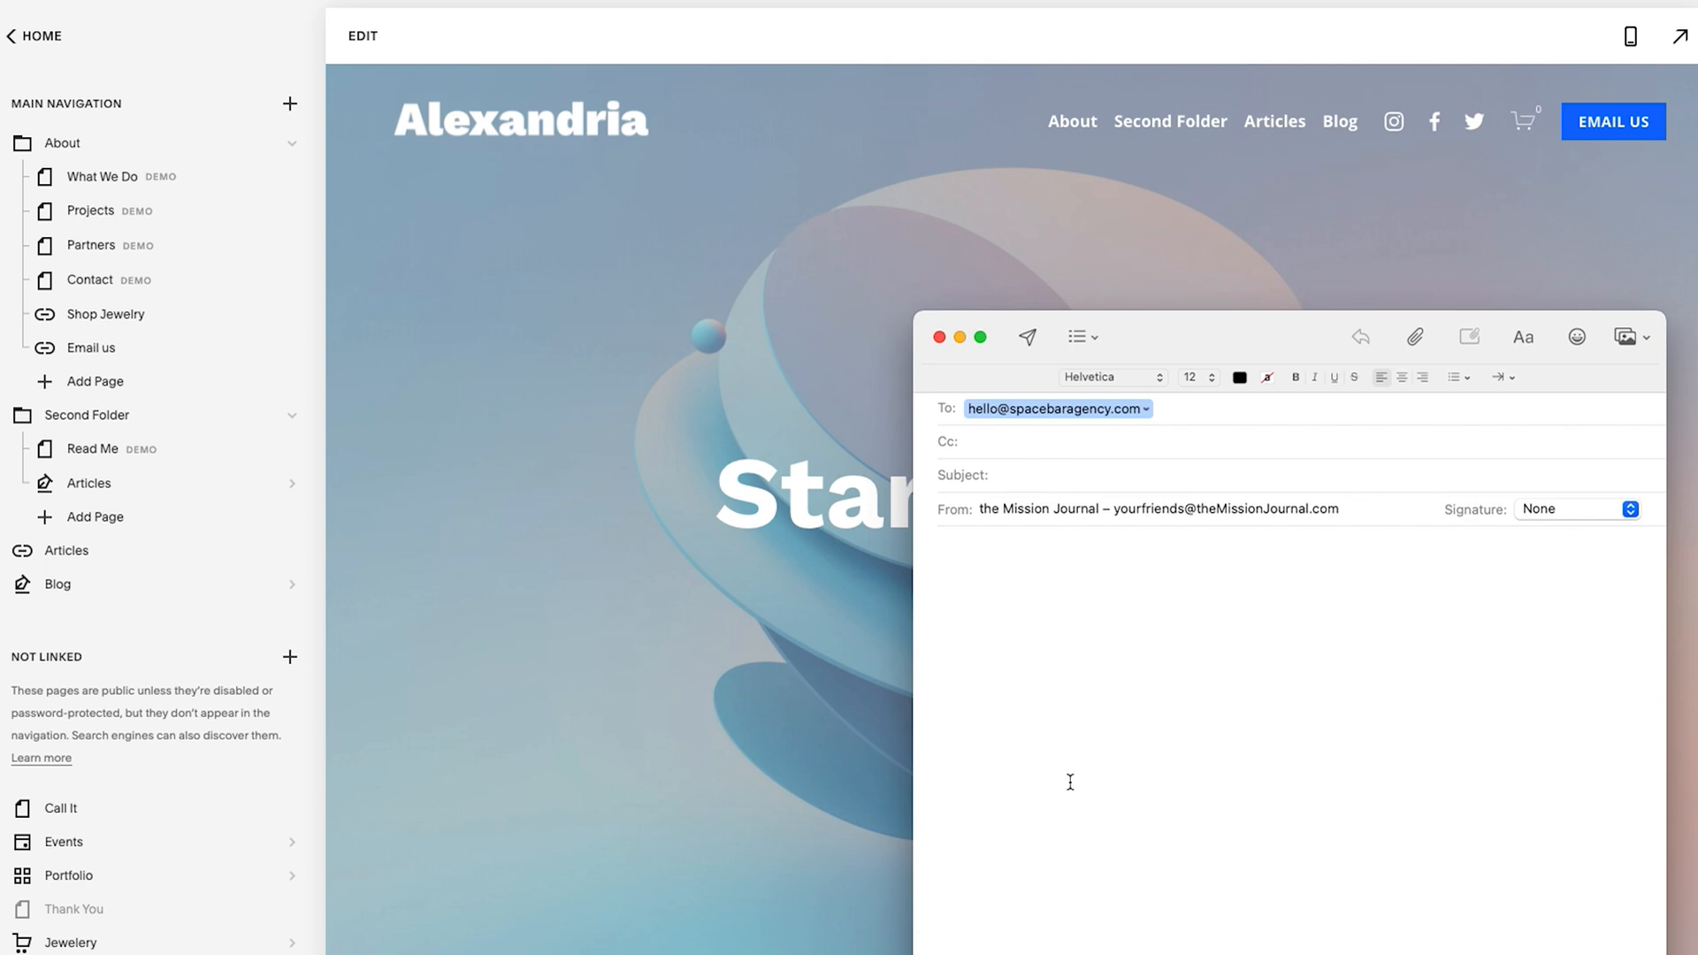
pyautogui.click(986, 474)
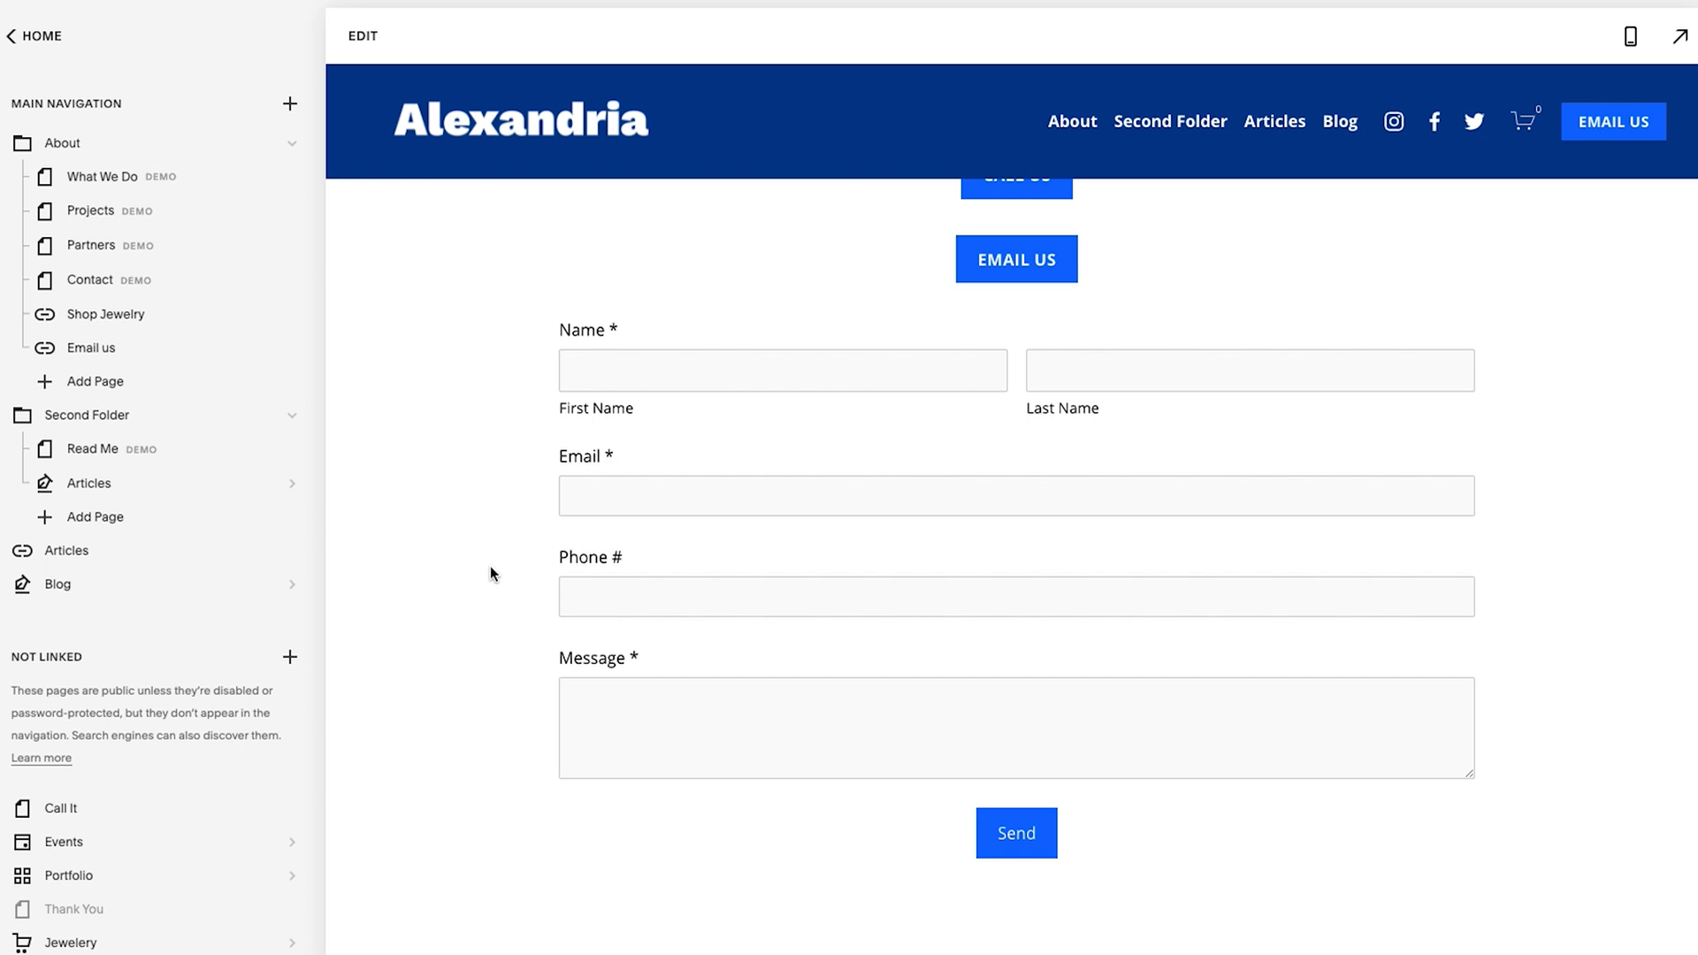
pyautogui.moveTo(579, 593)
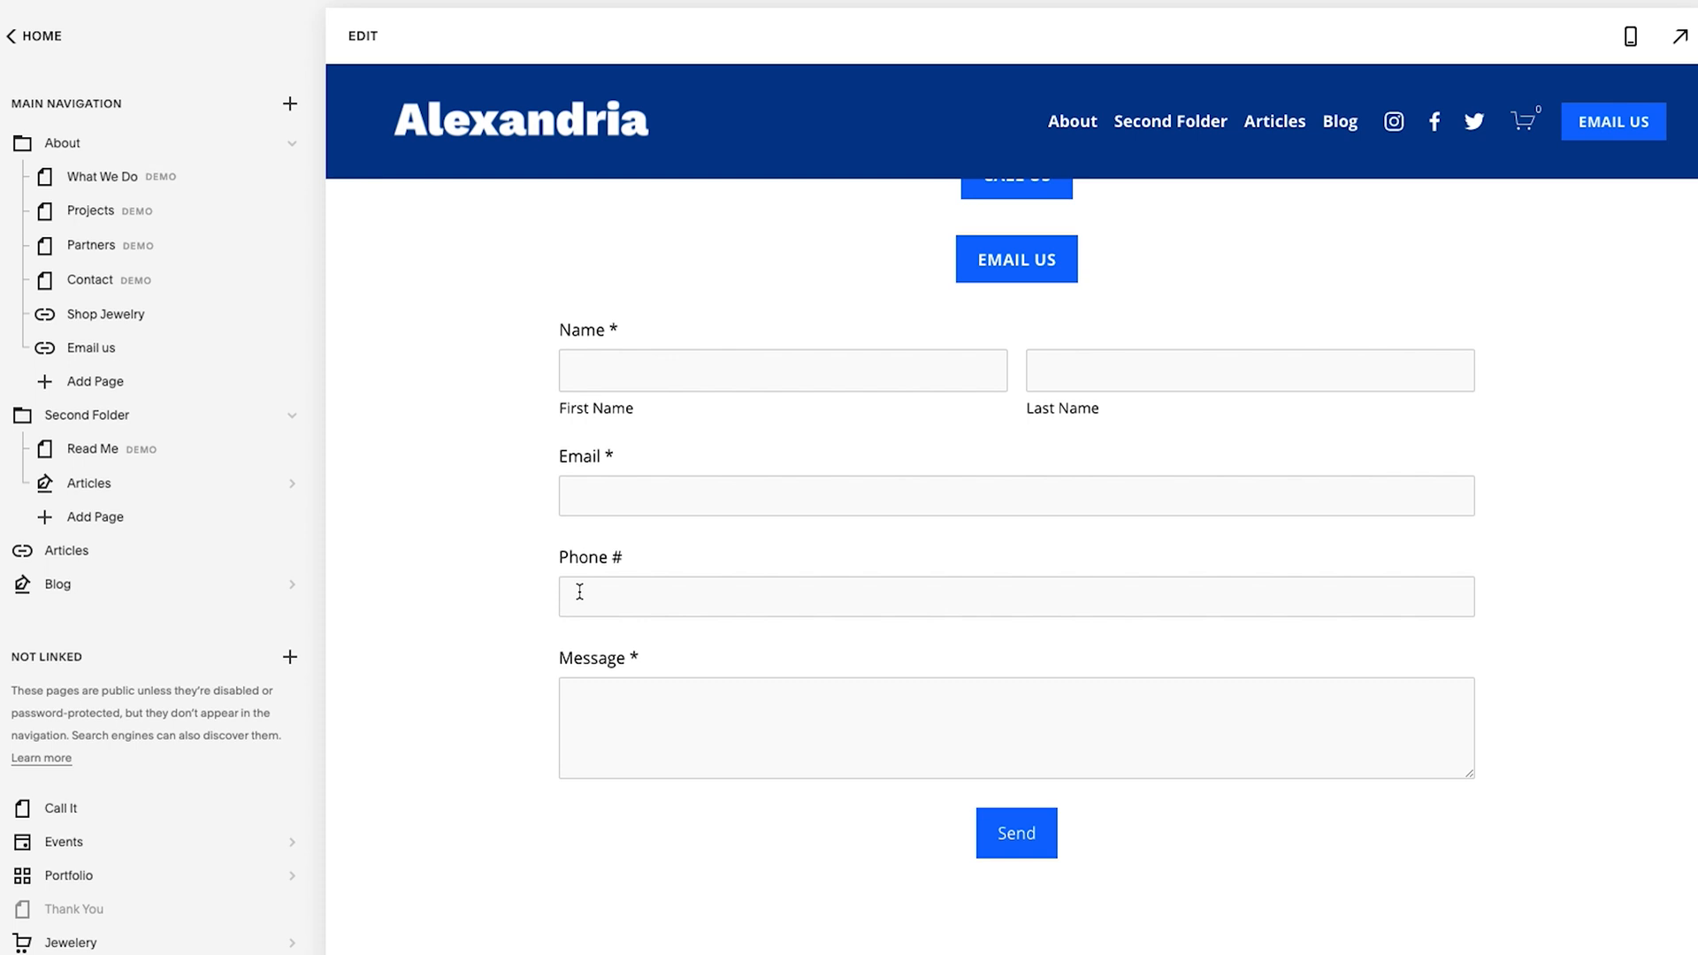
# Click the contact section's Email Us button to check it opens a mail draft
pyautogui.click(1016, 259)
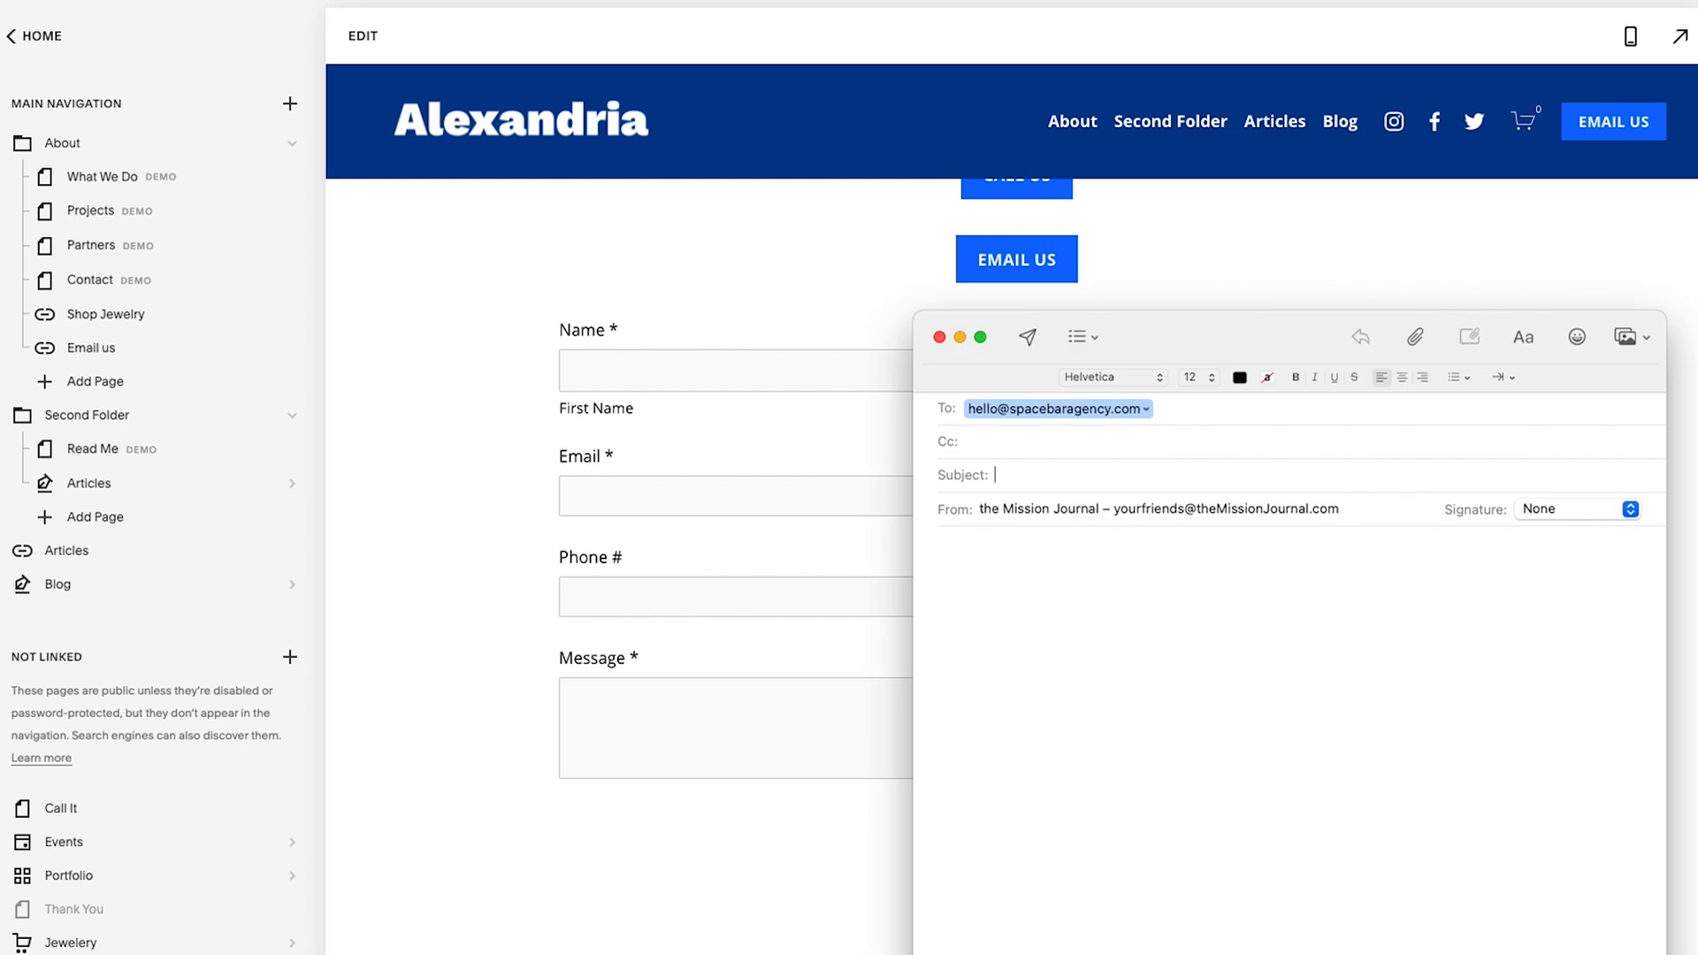